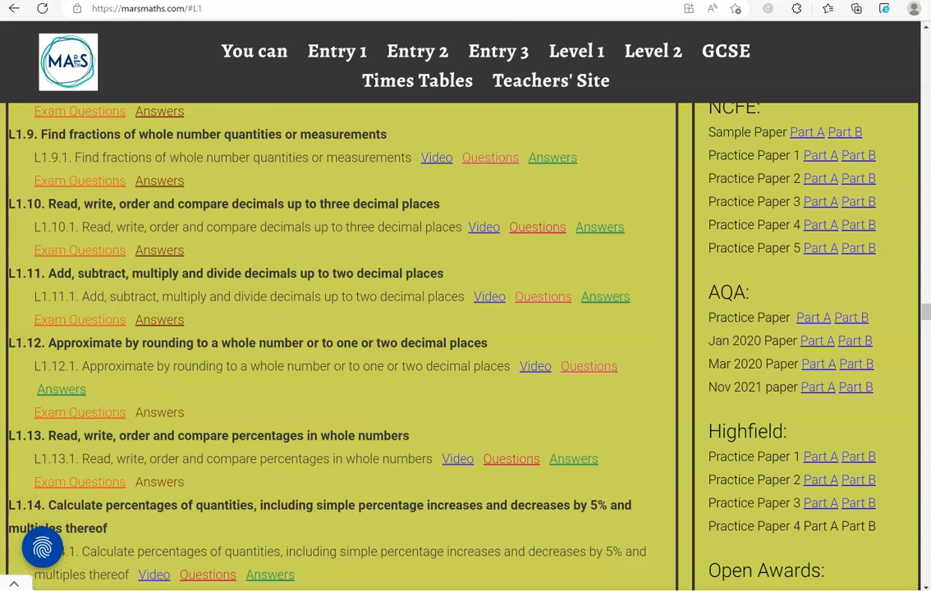
{"action": "mouse_move", "coordinate": [138, 348]}
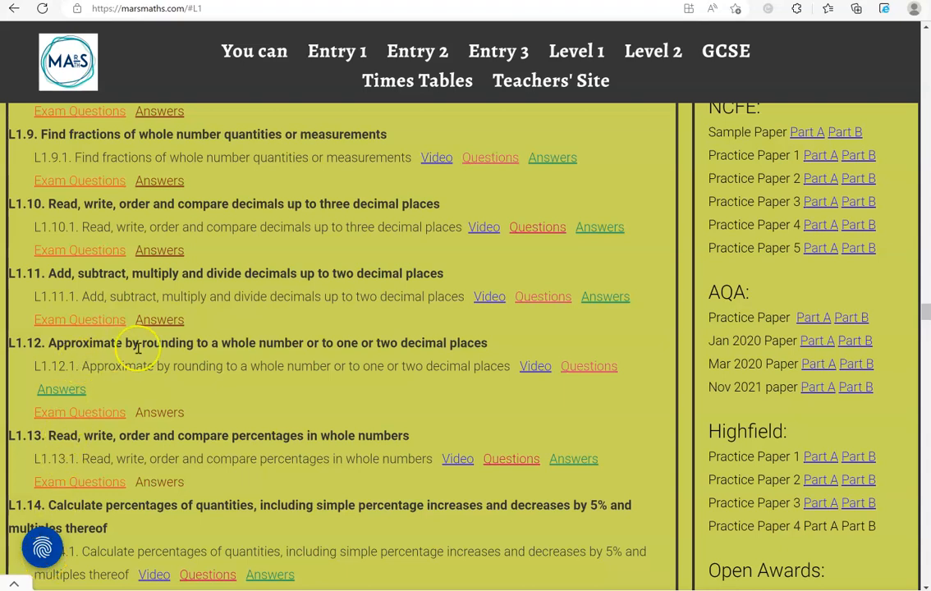
{"action": "mouse_move", "coordinate": [311, 362]}
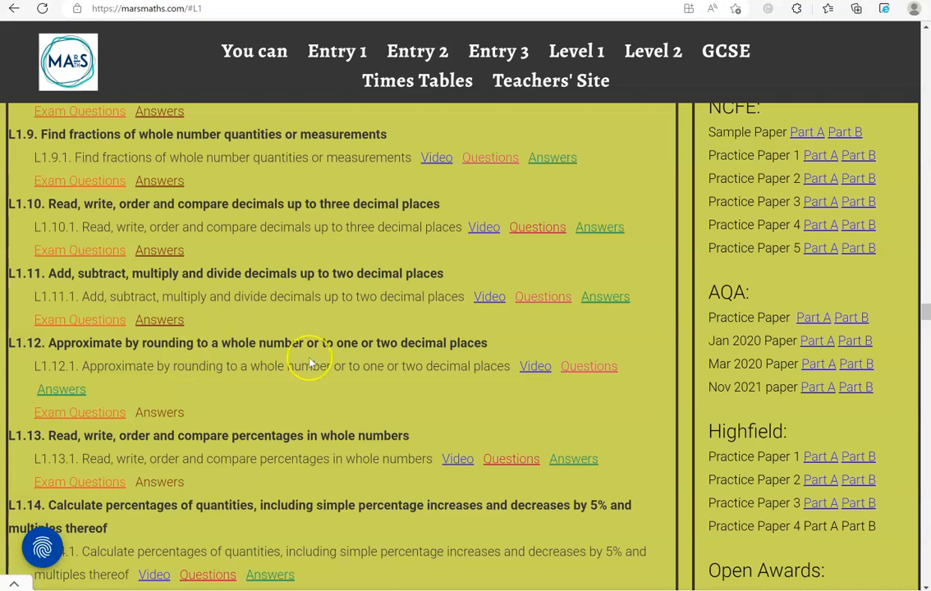
{"action": "mouse_move", "coordinate": [458, 355]}
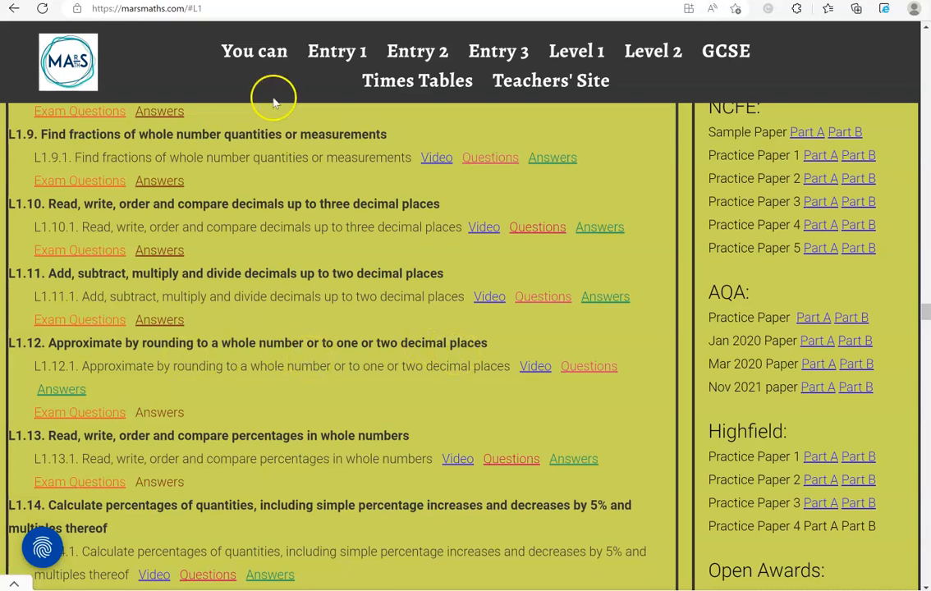
{"action": "mouse_move", "coordinate": [576, 49]}
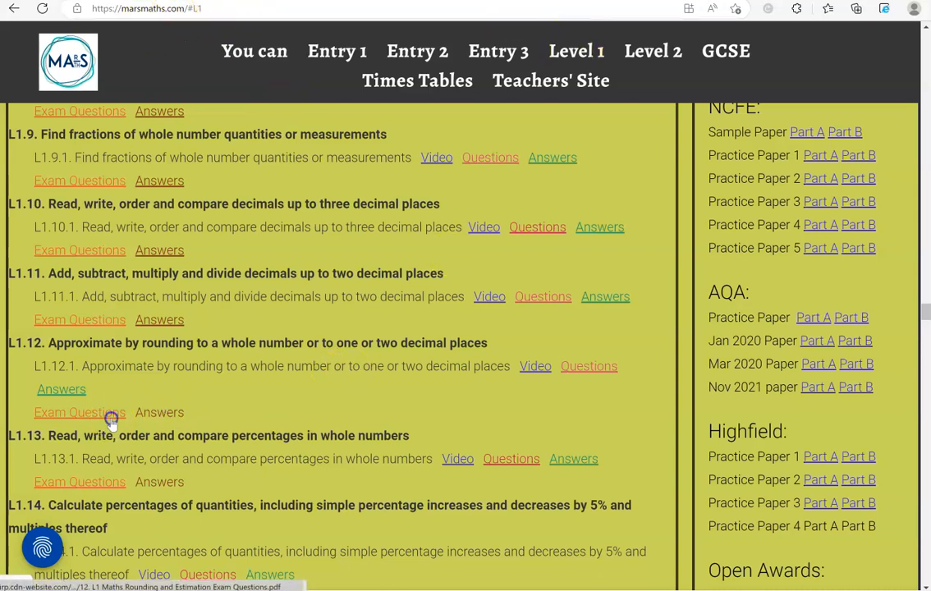
- Open the L1.12 rounding and estimation exam questions PDF and bring question 1 into view
{"action": "left_click", "coordinate": [79, 412]}
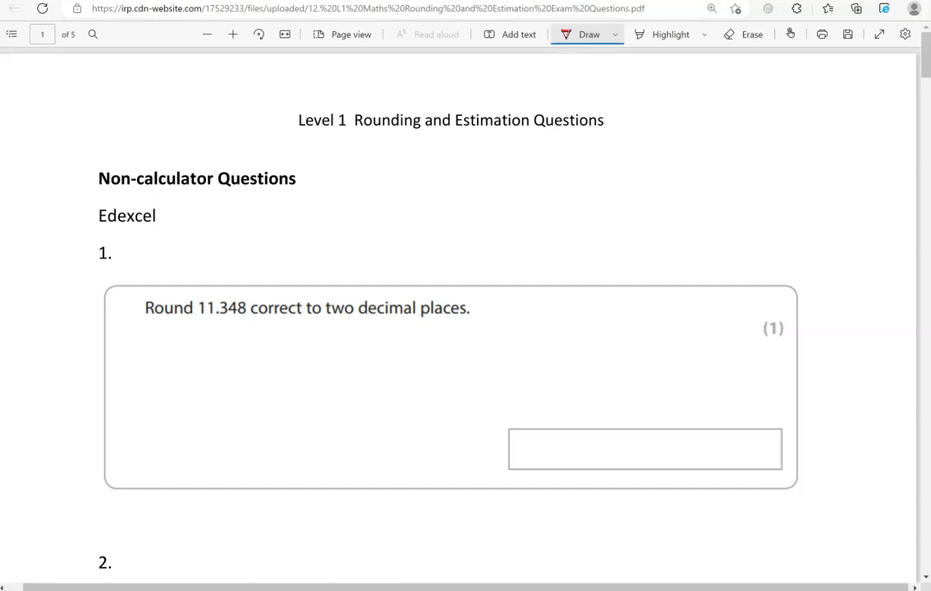
{"action": "scroll", "scroll_direction": "down", "scroll_amount": 3}
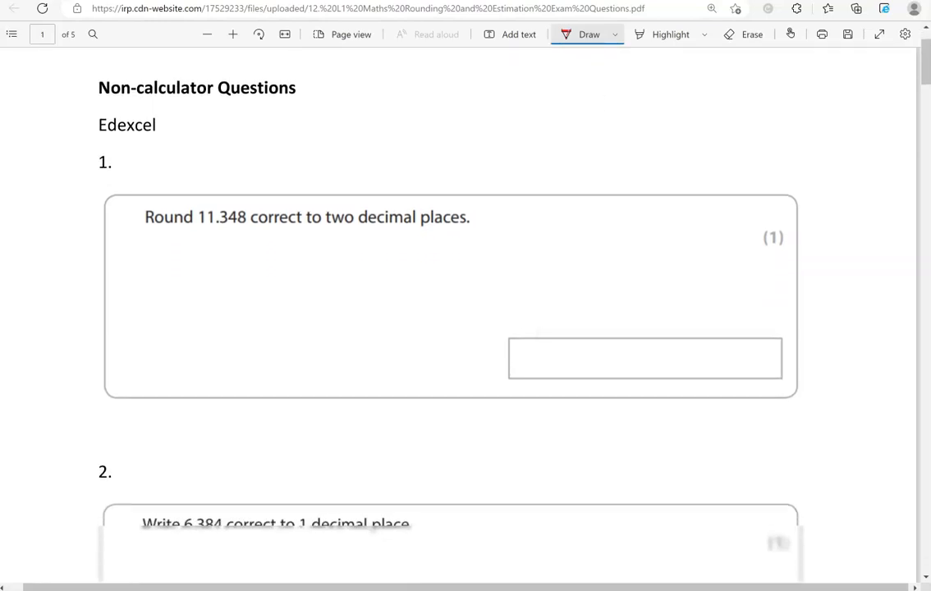
{"action": "scroll", "scroll_direction": "down", "scroll_amount": 3}
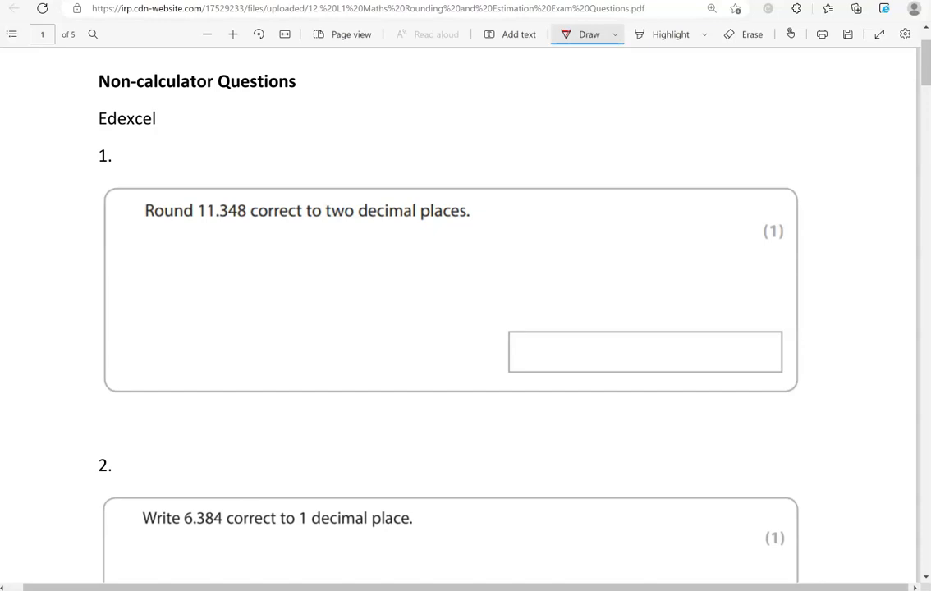
- Mark the cut-off in 11.348 and write 11.35 as working and in the answer box
{"action": "left_click_drag", "start_coordinate": [354, 226], "coordinate": [481, 224]}
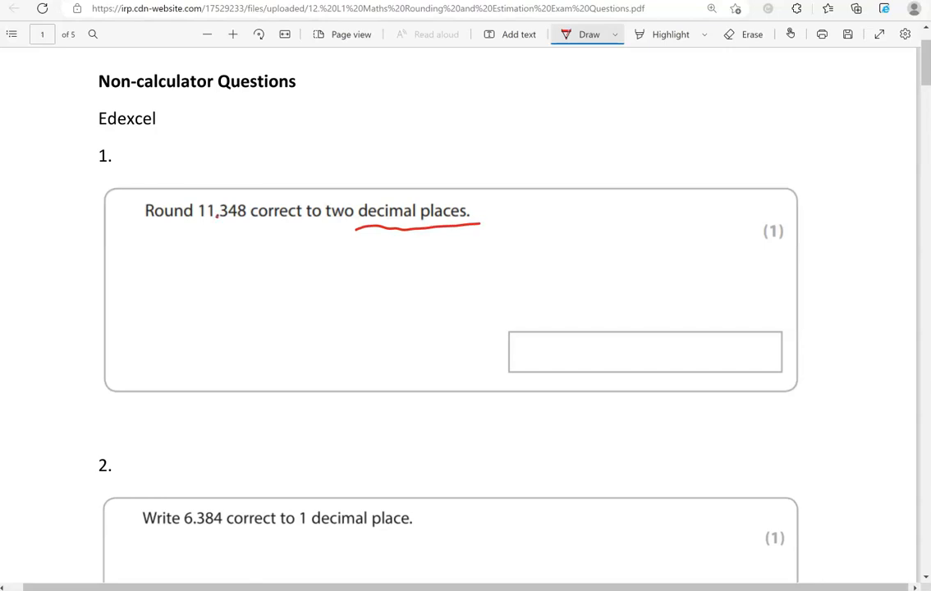
{"action": "left_click_drag", "start_coordinate": [215, 224], "coordinate": [237, 224]}
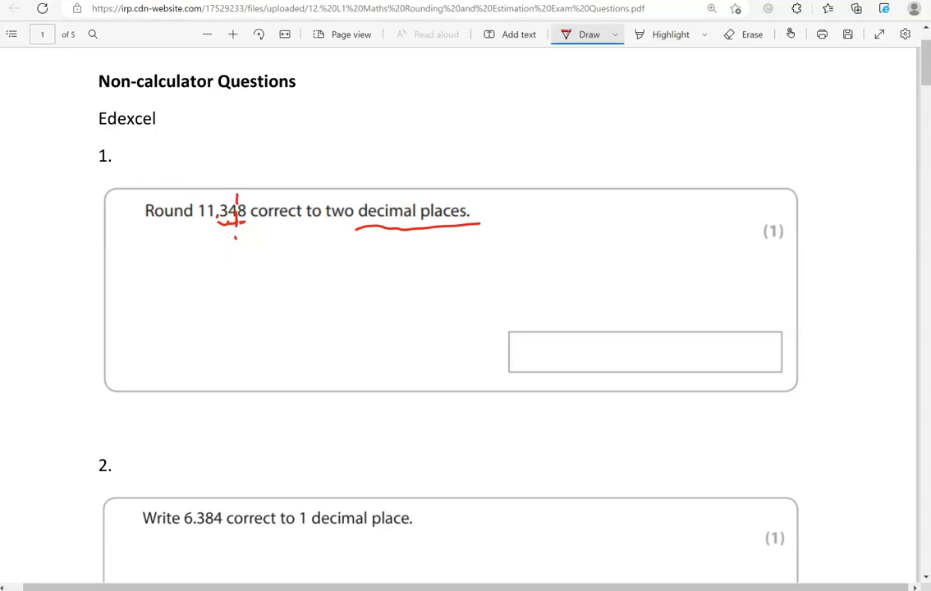
{"action": "left_click_drag", "start_coordinate": [228, 233], "coordinate": [237, 247]}
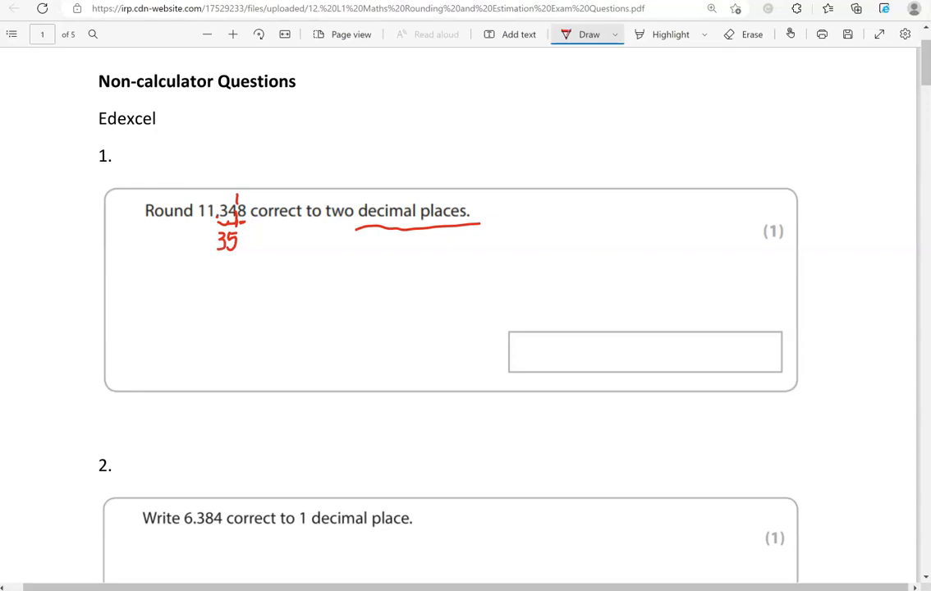
{"action": "left_click_drag", "start_coordinate": [197, 243], "coordinate": [212, 243]}
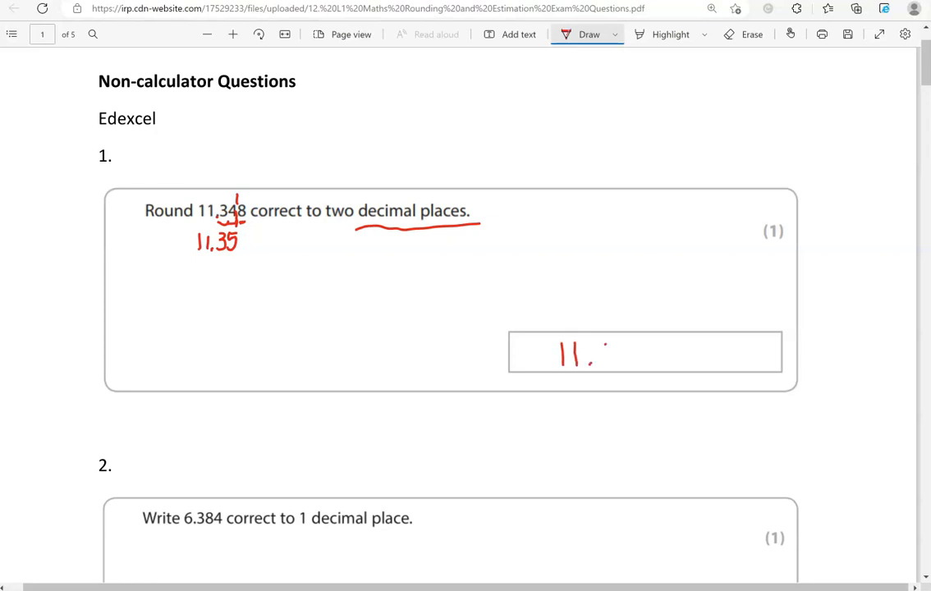
{"action": "left_click_drag", "start_coordinate": [600, 358], "coordinate": [633, 348]}
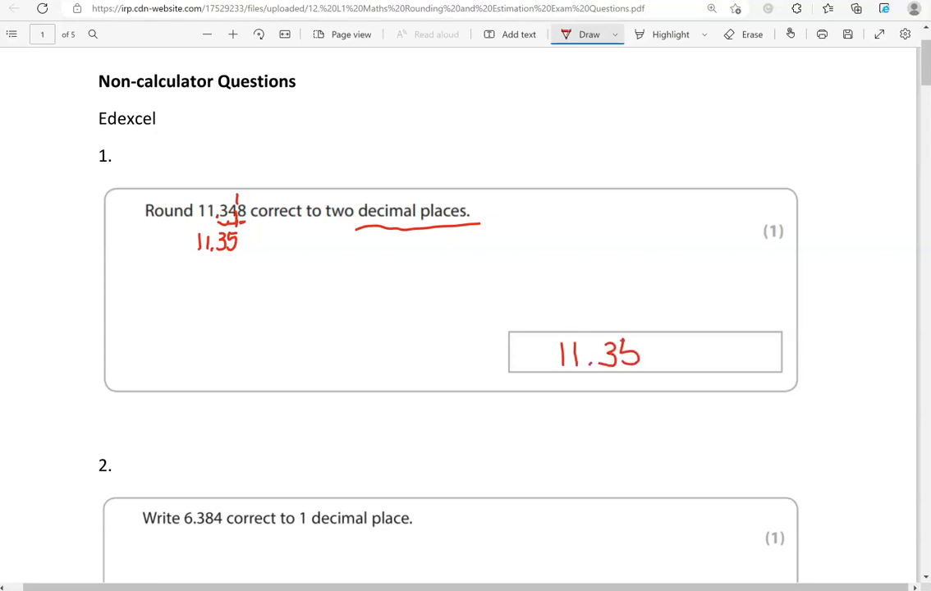
{"action": "scroll", "scroll_direction": "down", "scroll_amount": 3}
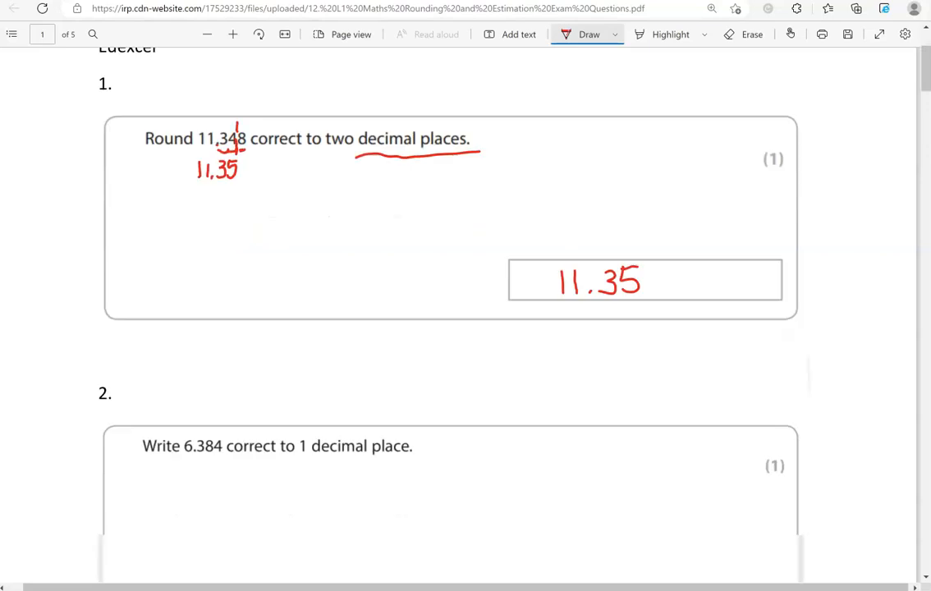
{"action": "scroll", "scroll_direction": "down", "scroll_amount": 3}
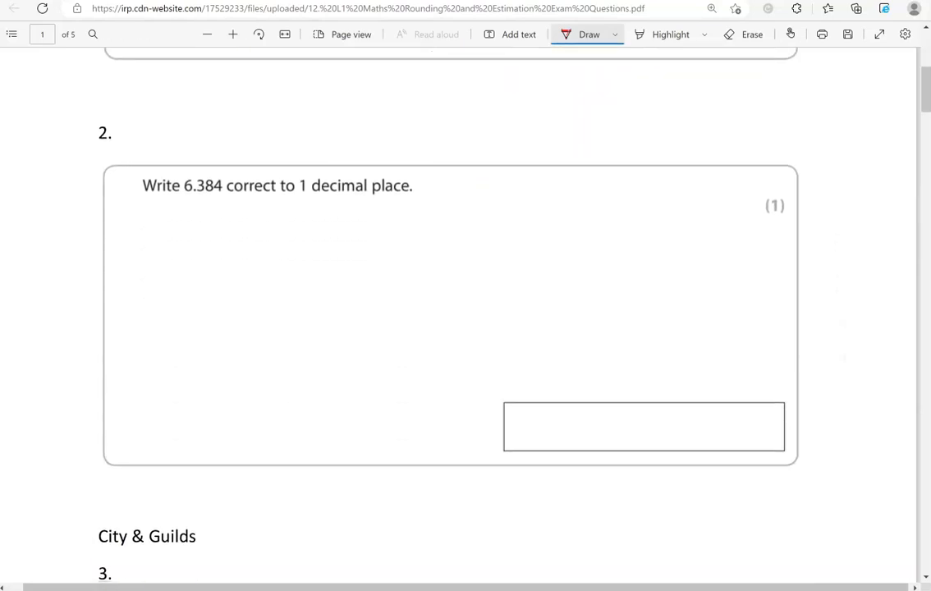
- Mark the rounding digit in 6.384 and write 6.4 as working and in the answer box
{"action": "scroll", "scroll_direction": "down", "scroll_amount": 3}
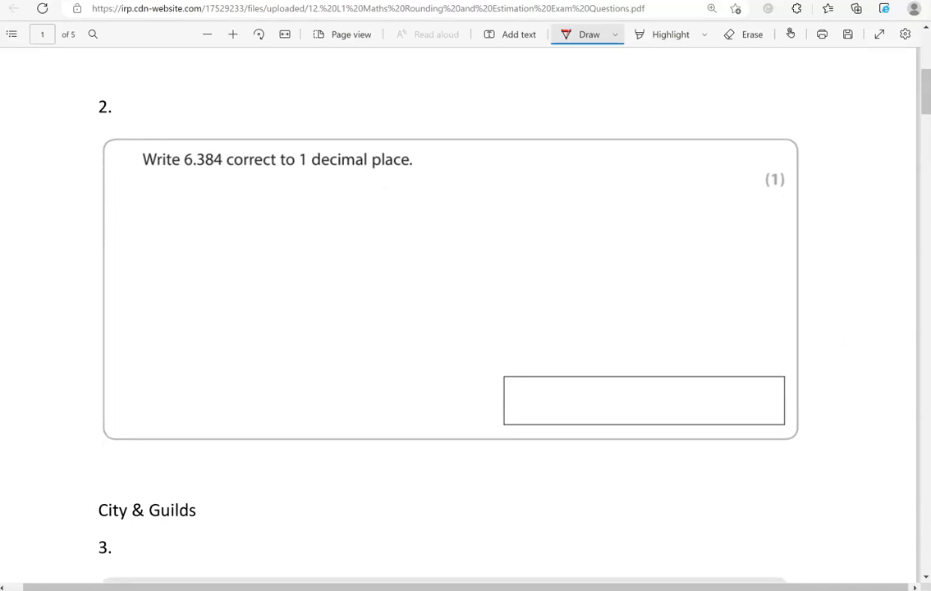
{"action": "left_click", "coordinate": [198, 170]}
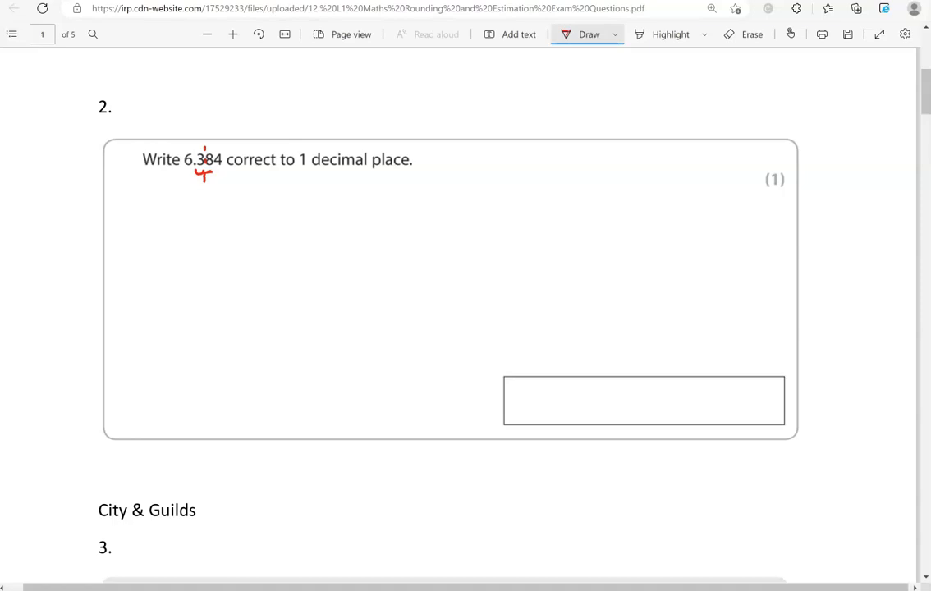
{"action": "left_click_drag", "start_coordinate": [197, 178], "coordinate": [198, 201]}
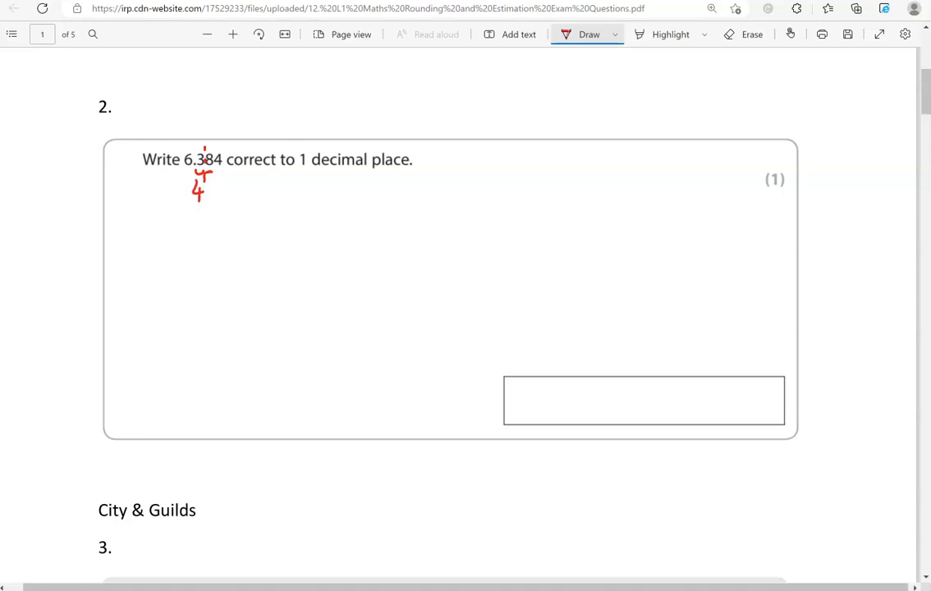
{"action": "left_click_drag", "start_coordinate": [174, 197], "coordinate": [189, 181]}
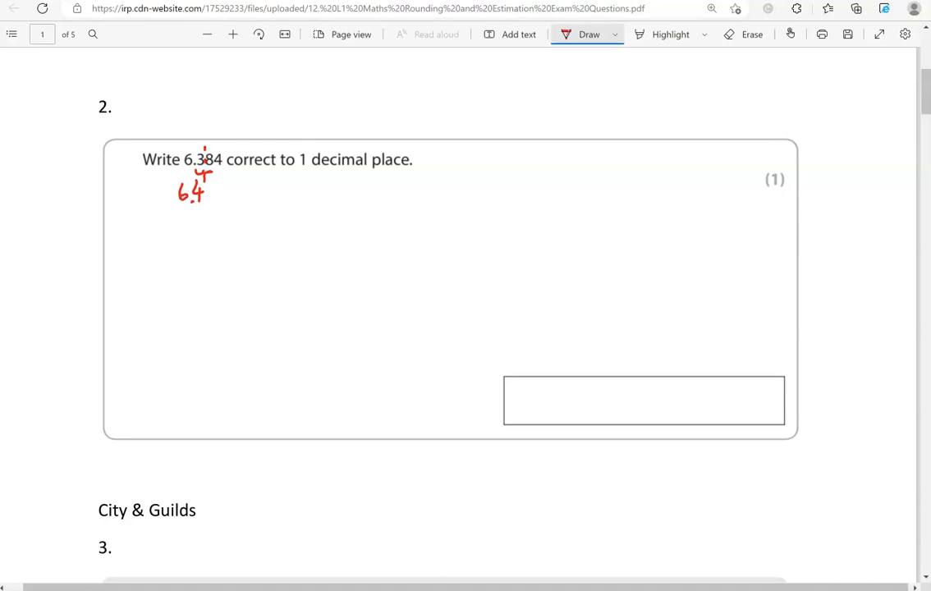
{"action": "left_click_drag", "start_coordinate": [555, 403], "coordinate": [605, 403]}
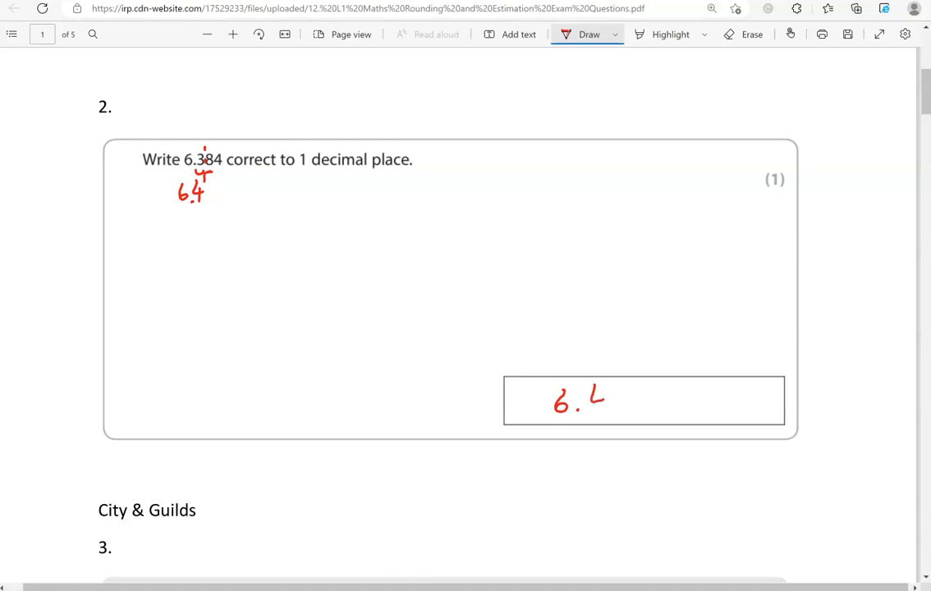
{"action": "left_click_drag", "start_coordinate": [598, 388], "coordinate": [601, 409]}
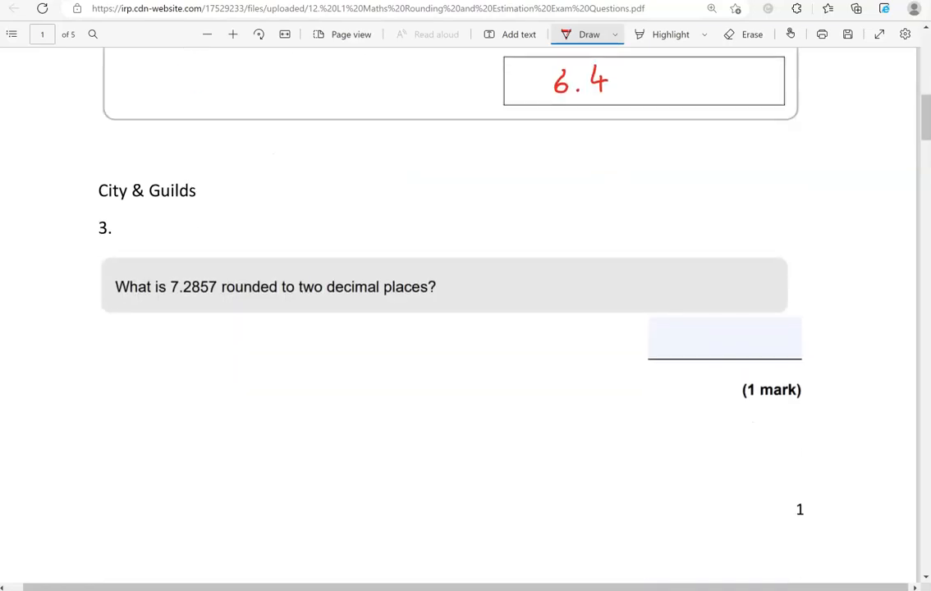
- Underline 'two', mark the cut-off in 7.2857 and write 7.29 below and on the answer line
{"action": "scroll", "scroll_direction": "down", "scroll_amount": 3}
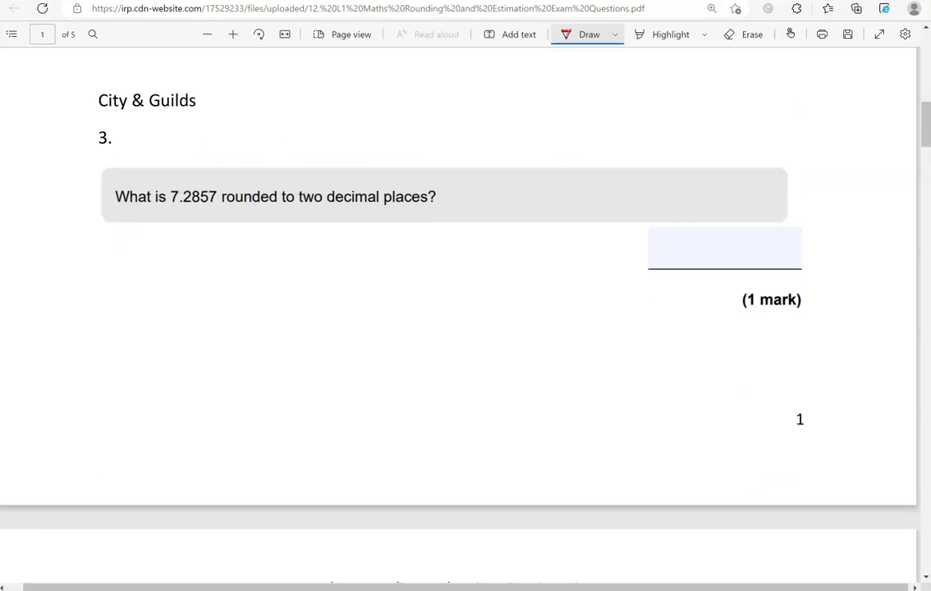
{"action": "left_click_drag", "start_coordinate": [299, 207], "coordinate": [322, 207]}
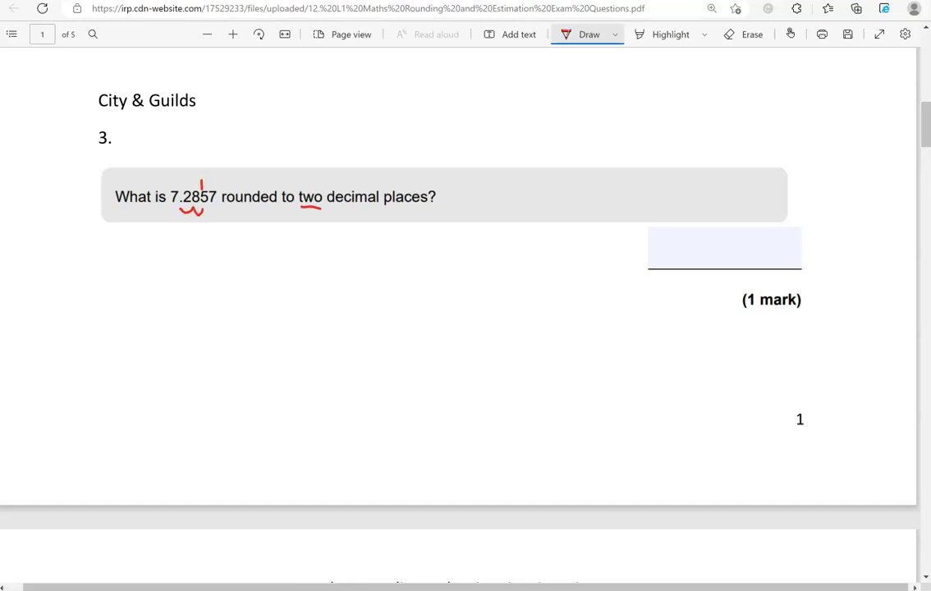
{"action": "left_click_drag", "start_coordinate": [199, 189], "coordinate": [198, 227]}
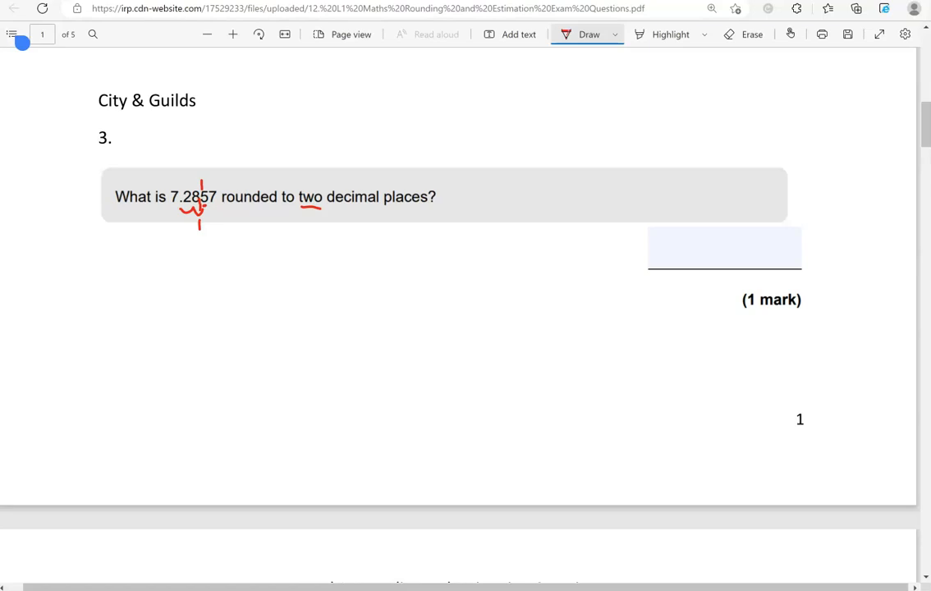
{"action": "left_click_drag", "start_coordinate": [187, 238], "coordinate": [196, 227]}
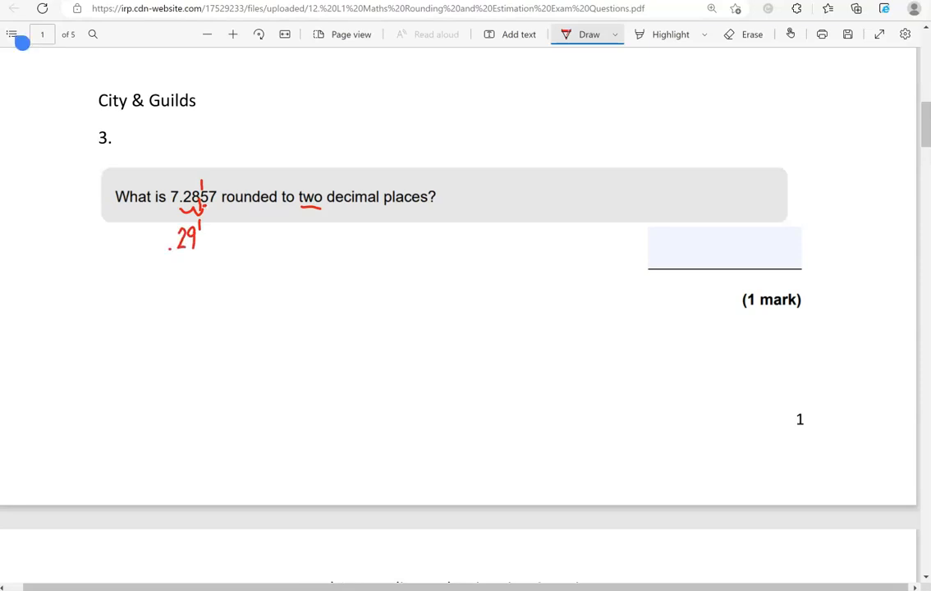
{"action": "left_click_drag", "start_coordinate": [168, 243], "coordinate": [173, 234]}
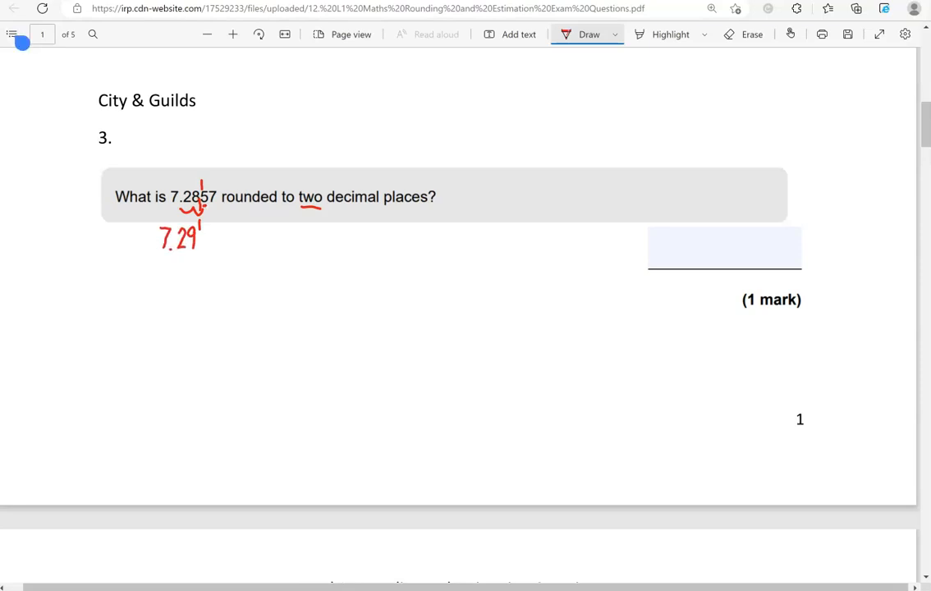
{"action": "left_click_drag", "start_coordinate": [680, 254], "coordinate": [703, 244]}
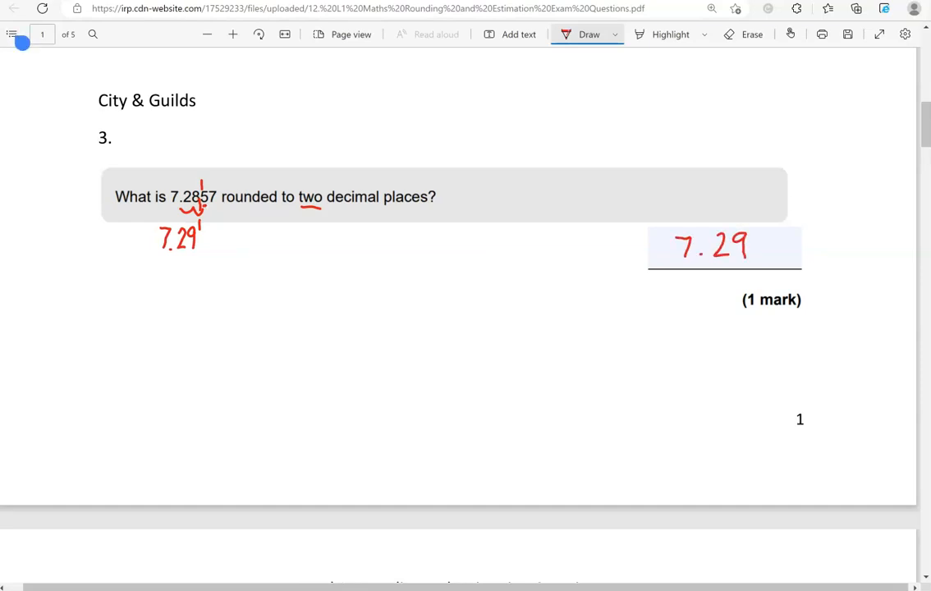
{"action": "scroll", "scroll_direction": "down", "scroll_amount": 3}
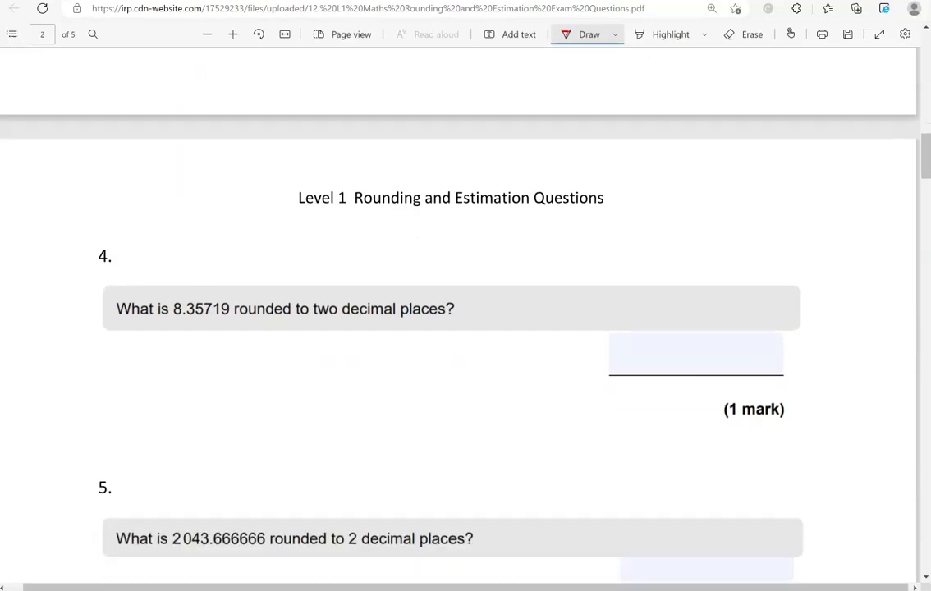
- Mark the deciding digit of 8.35719 and write 8.36 as working and in the answer box
{"action": "scroll", "scroll_direction": "down", "scroll_amount": 3}
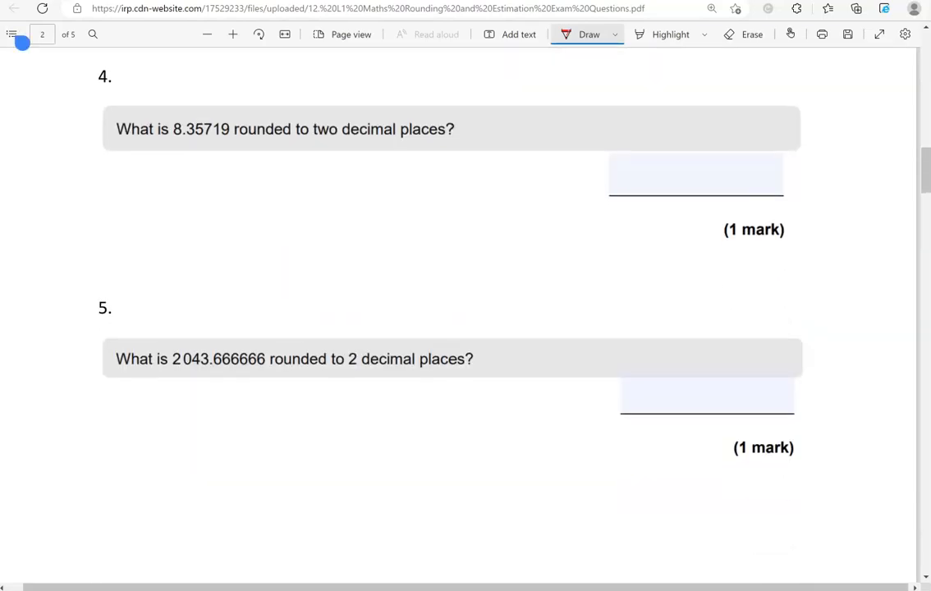
{"action": "left_click_drag", "start_coordinate": [309, 142], "coordinate": [322, 141]}
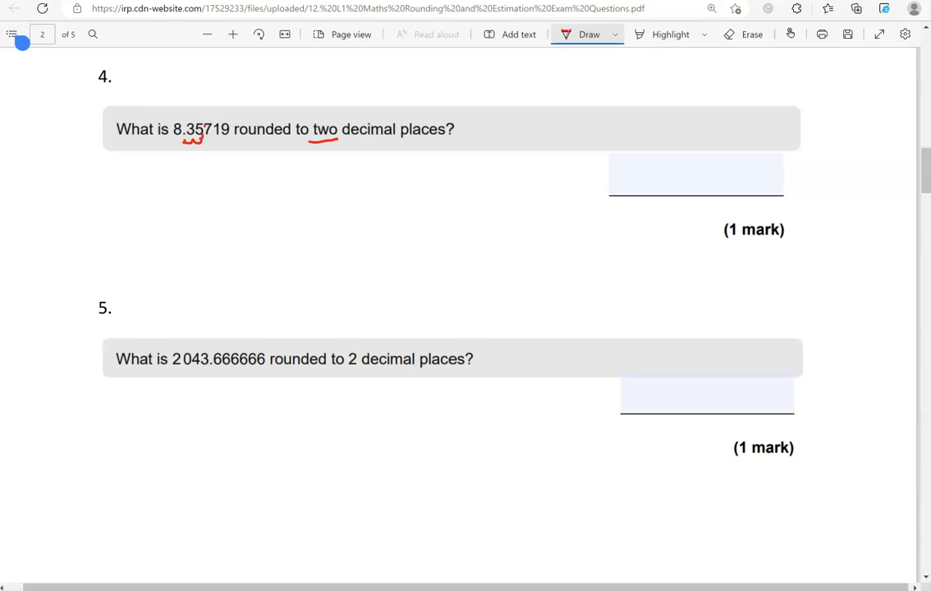
{"action": "left_click_drag", "start_coordinate": [204, 134], "coordinate": [204, 156]}
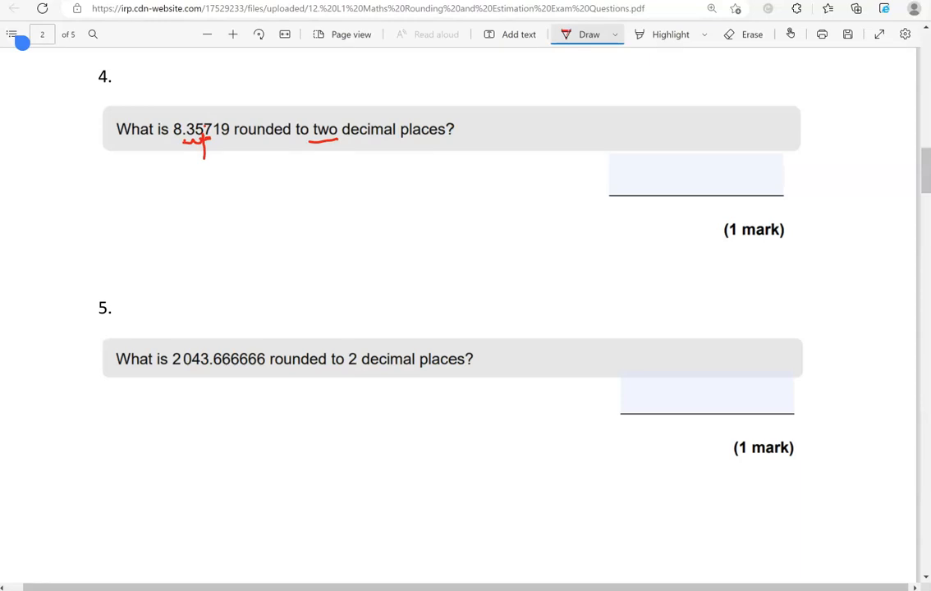
{"action": "left_click_drag", "start_coordinate": [189, 148], "coordinate": [206, 165]}
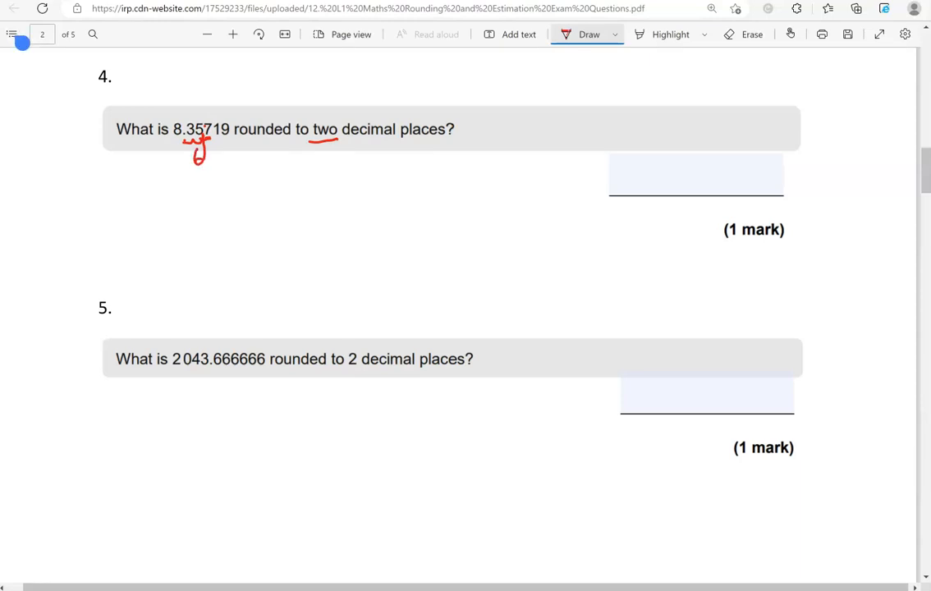
{"action": "left_click_drag", "start_coordinate": [175, 164], "coordinate": [204, 151]}
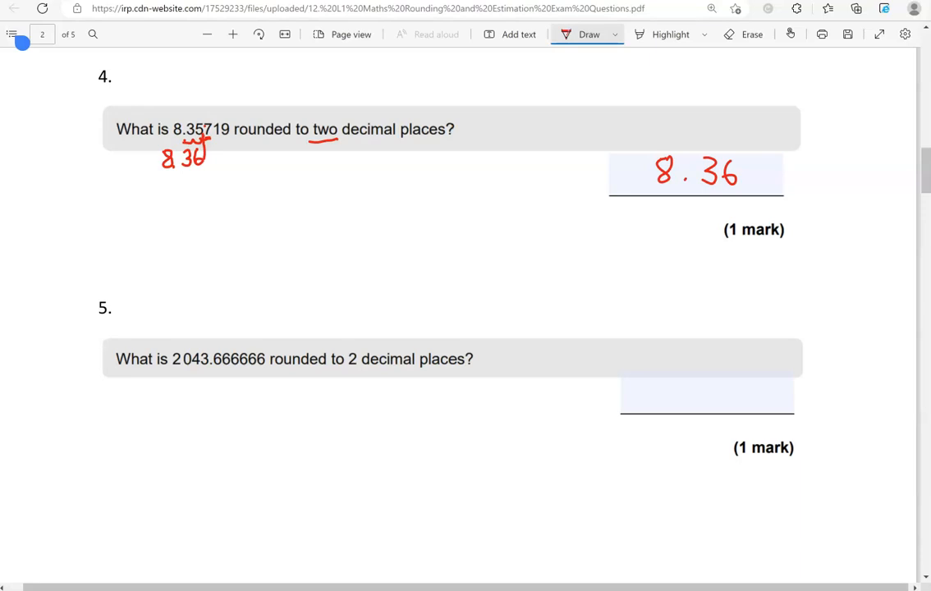
{"action": "left_click_drag", "start_coordinate": [207, 371], "coordinate": [233, 371]}
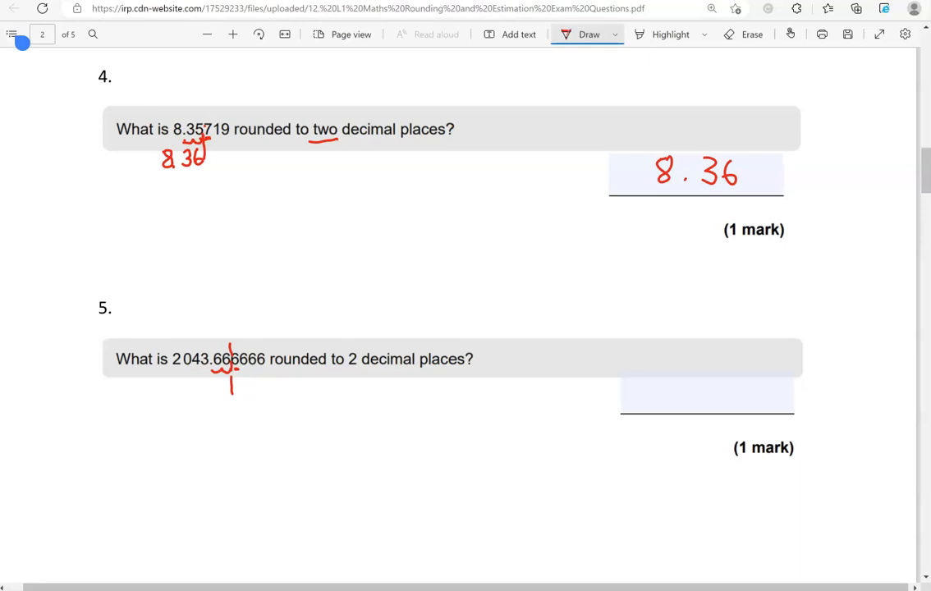
- Mark the rounding digit of 2043.666666, write 2043.67 beneath and the answer in the box
{"action": "left_click_drag", "start_coordinate": [230, 375], "coordinate": [228, 393]}
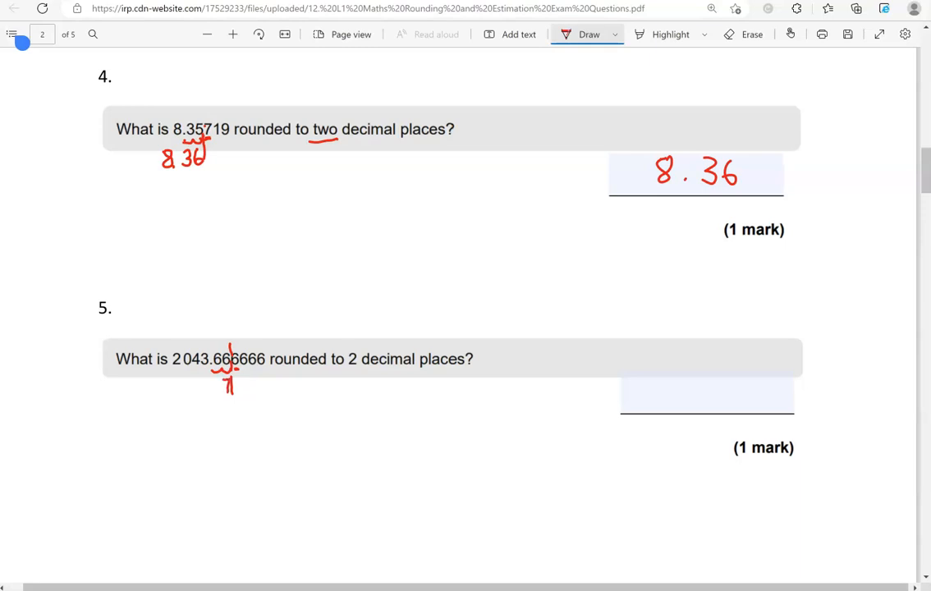
{"action": "left_click_drag", "start_coordinate": [215, 378], "coordinate": [220, 393]}
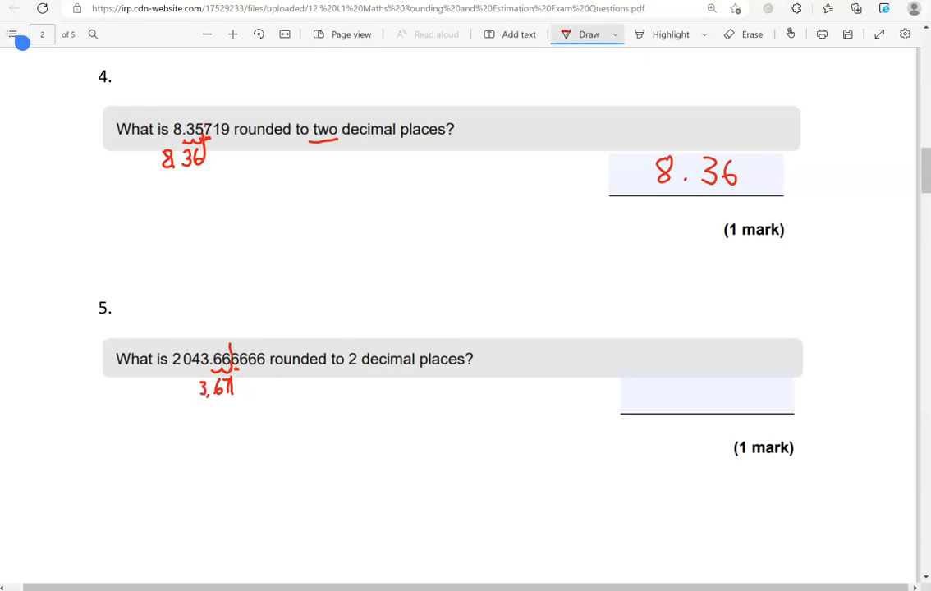
{"action": "left_click_drag", "start_coordinate": [177, 394], "coordinate": [206, 386]}
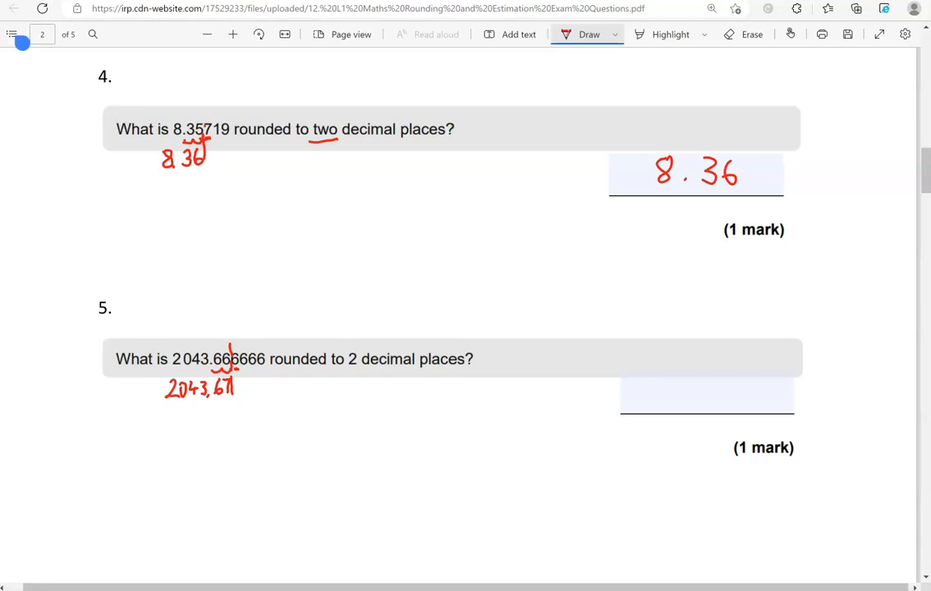
{"action": "left_click_drag", "start_coordinate": [654, 402], "coordinate": [693, 386]}
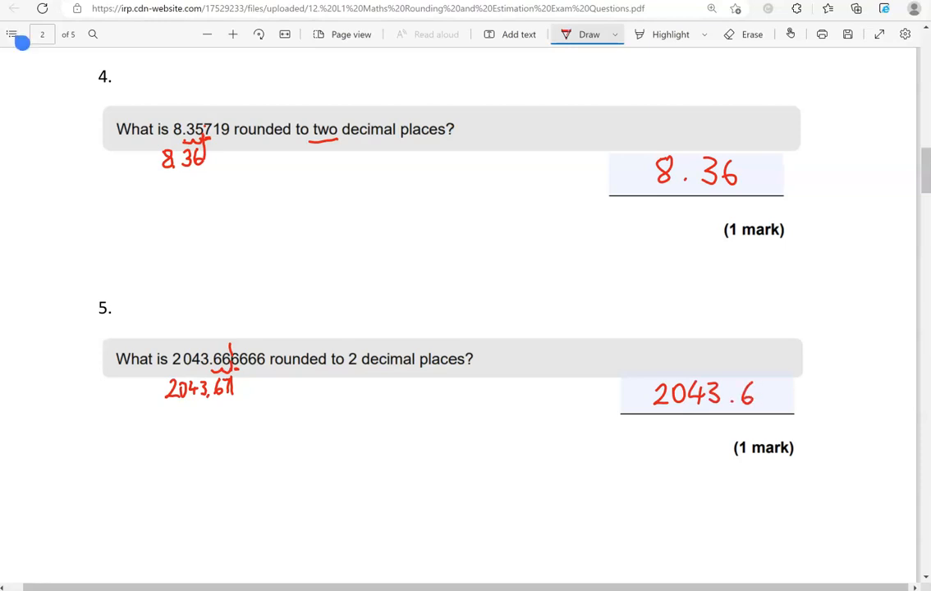
{"action": "scroll", "scroll_direction": "down", "scroll_amount": 3}
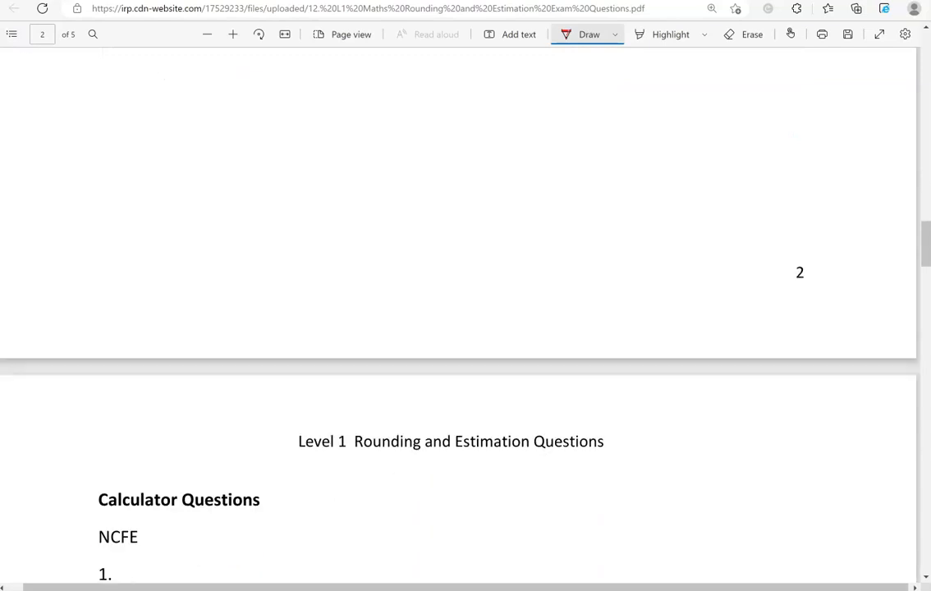
- Underline 'himself', 'five friends' and the £29.95 cost in the go-karting question
{"action": "scroll", "scroll_direction": "down", "scroll_amount": 3}
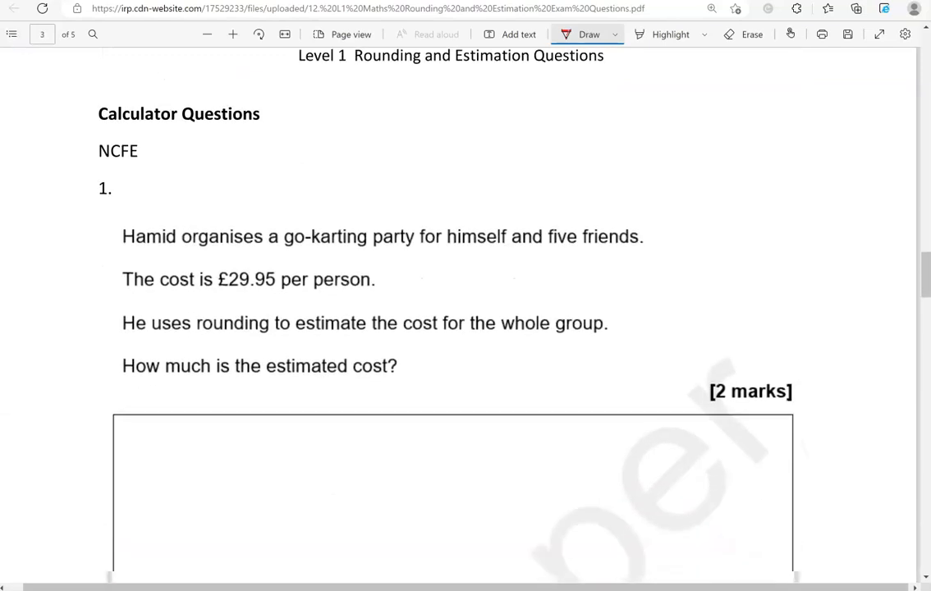
{"action": "scroll", "scroll_direction": "down", "scroll_amount": 3}
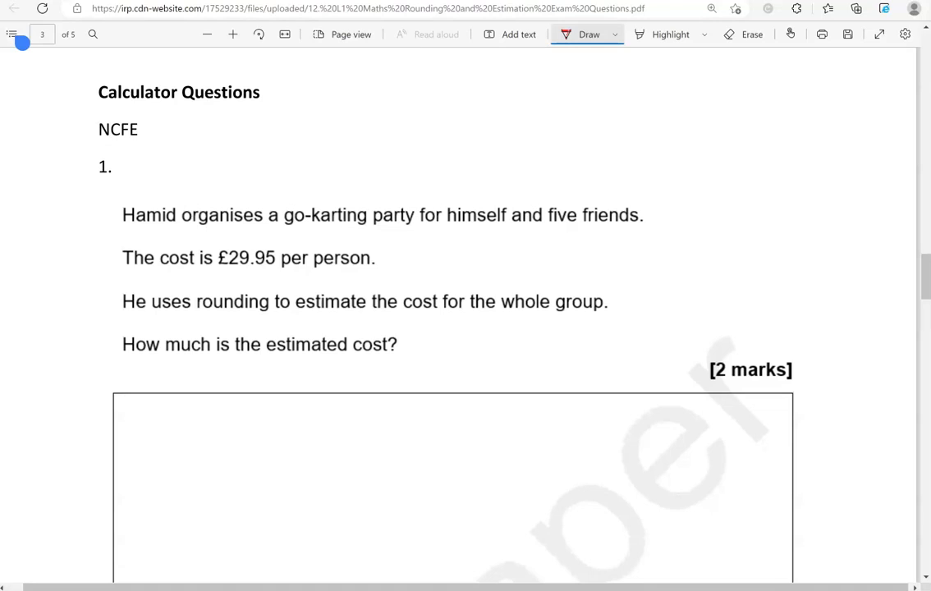
{"action": "left_click_drag", "start_coordinate": [451, 230], "coordinate": [496, 230]}
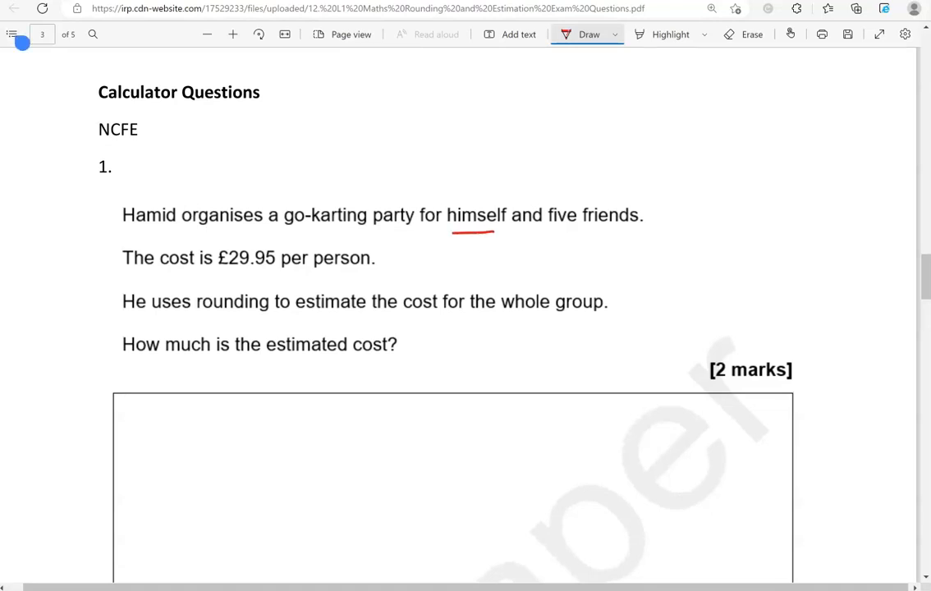
{"action": "left_click_drag", "start_coordinate": [546, 230], "coordinate": [650, 227]}
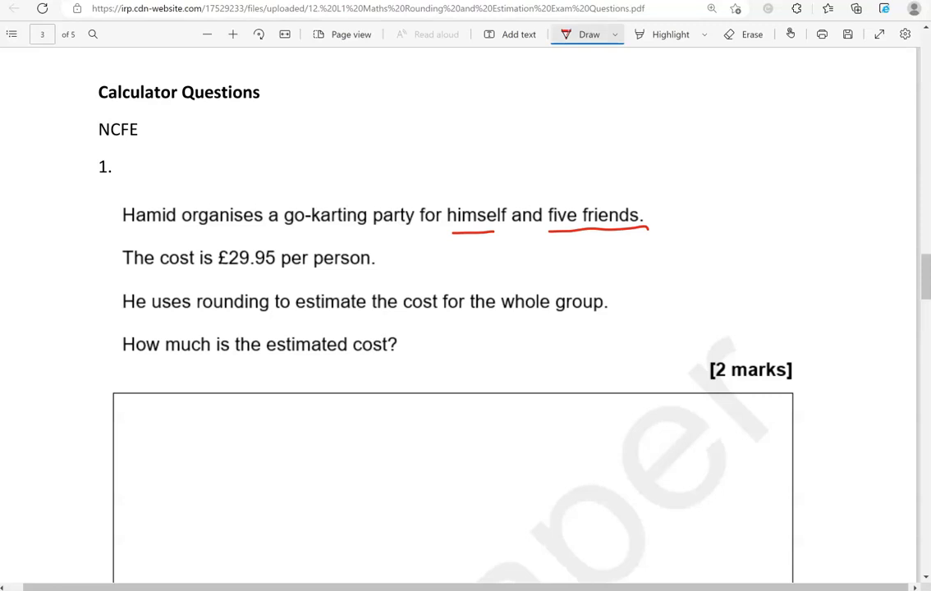
{"action": "left_click_drag", "start_coordinate": [214, 278], "coordinate": [286, 278]}
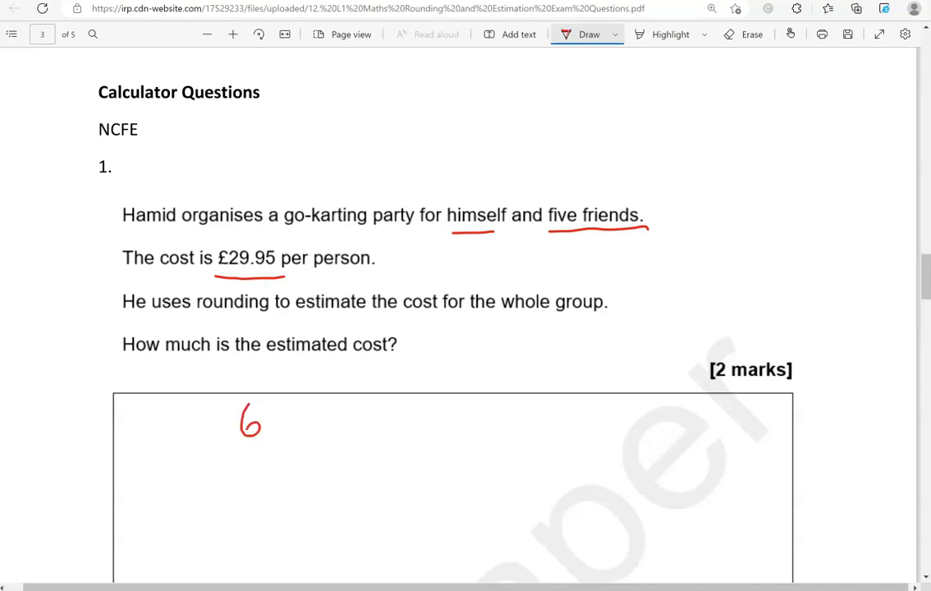
- Round £29.95 to 30 and write the working 6 × 30 = £180 as the answer
{"action": "left_click_drag", "start_coordinate": [293, 414], "coordinate": [309, 430]}
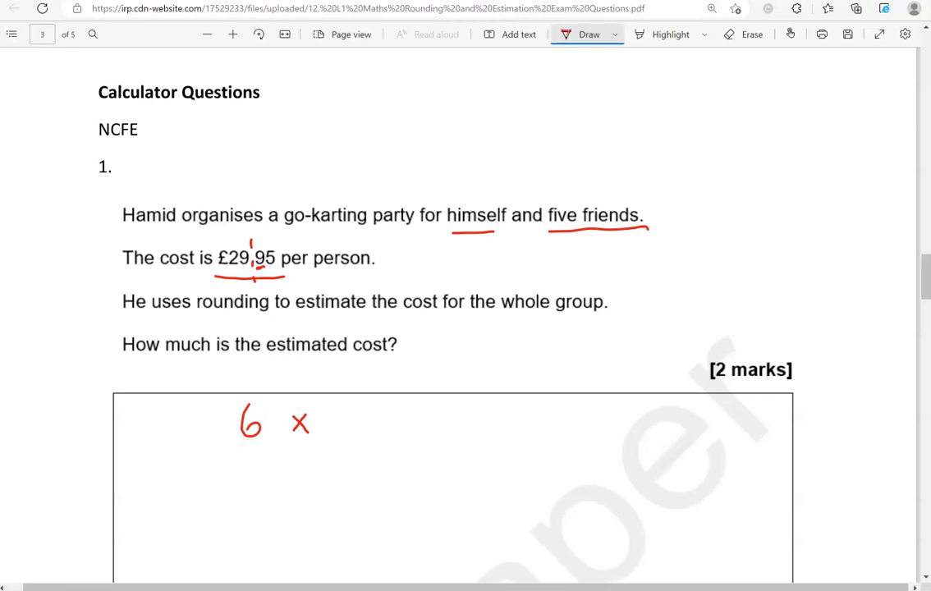
{"action": "left_click_drag", "start_coordinate": [243, 269], "coordinate": [250, 279]}
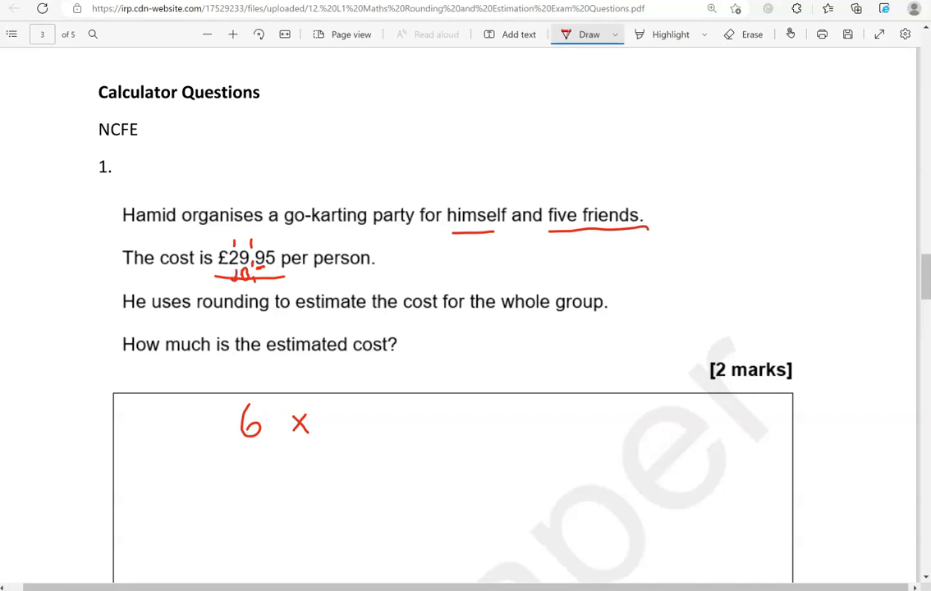
{"action": "left_click_drag", "start_coordinate": [230, 271], "coordinate": [246, 280]}
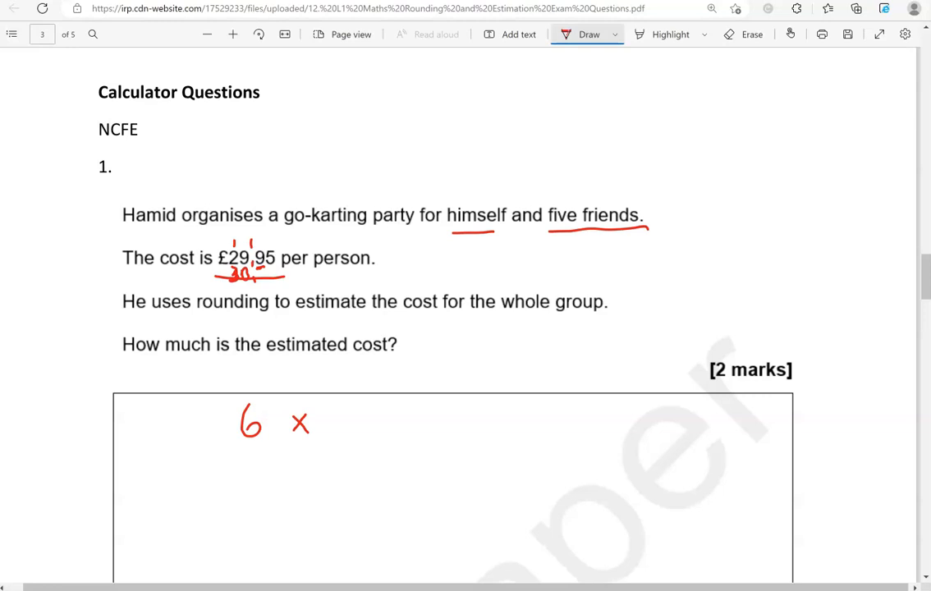
{"action": "left_click_drag", "start_coordinate": [342, 419], "coordinate": [381, 424]}
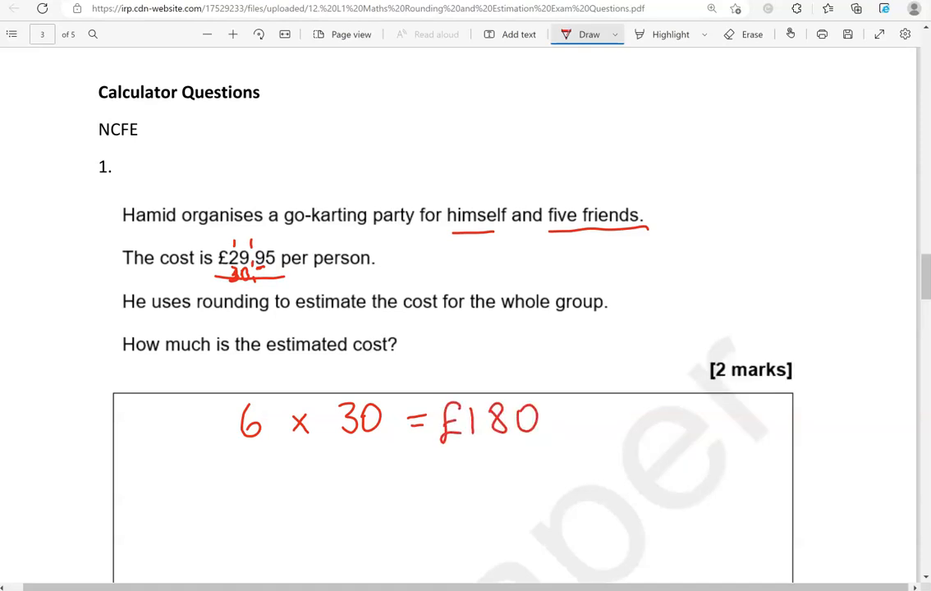
{"action": "scroll", "scroll_direction": "down", "scroll_amount": 3}
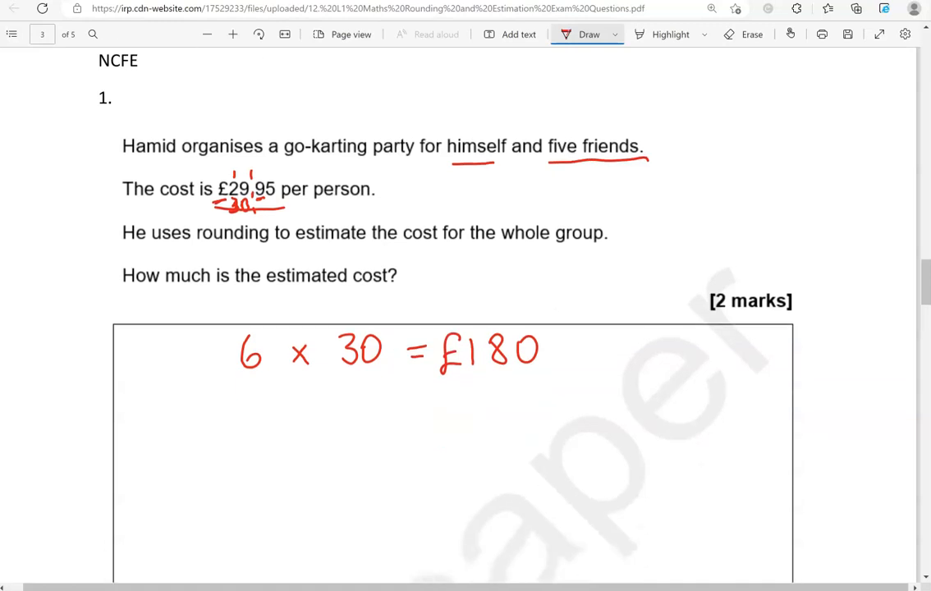
{"action": "scroll", "scroll_direction": "down", "scroll_amount": 3}
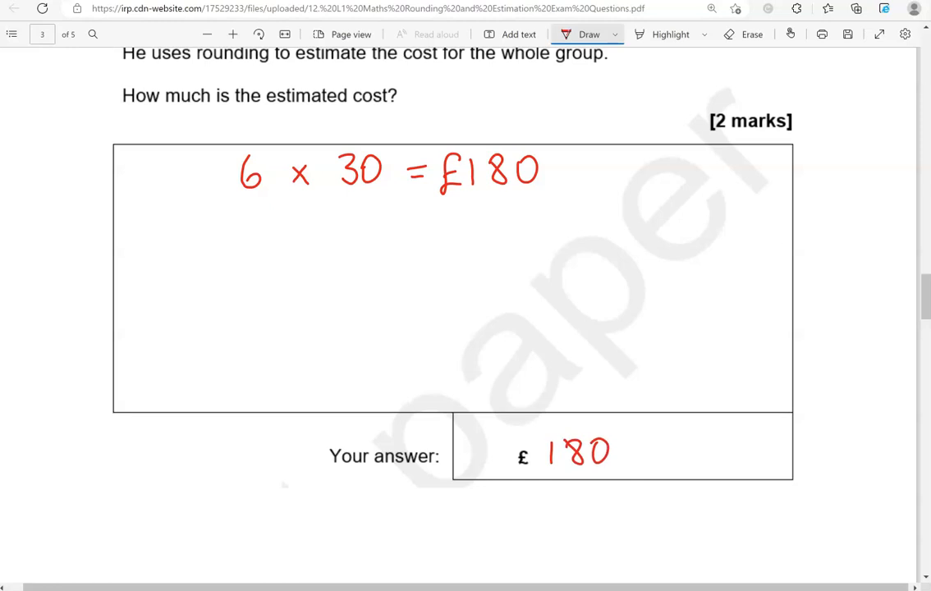
{"action": "scroll", "scroll_direction": "down", "scroll_amount": 3}
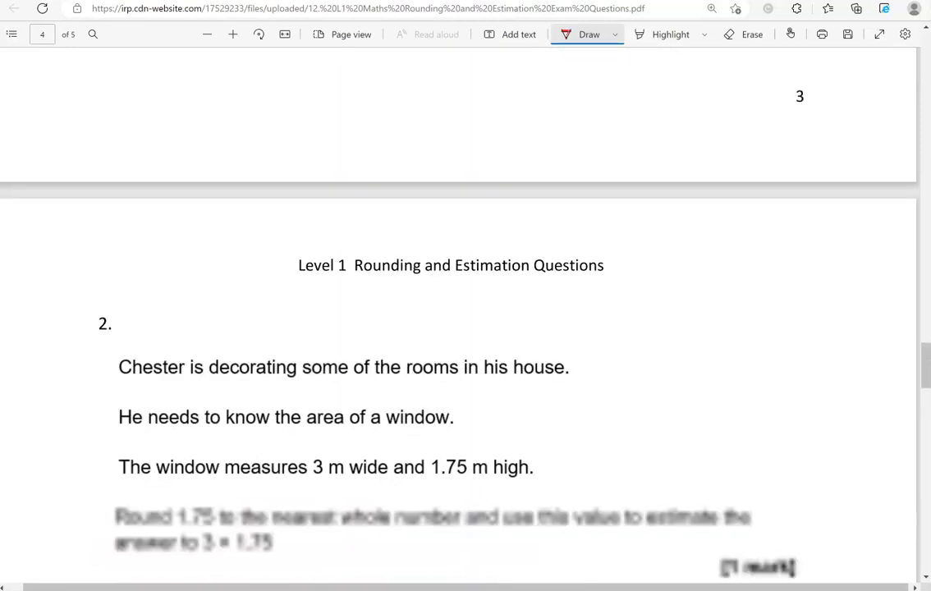
{"action": "scroll", "scroll_direction": "down", "scroll_amount": 3}
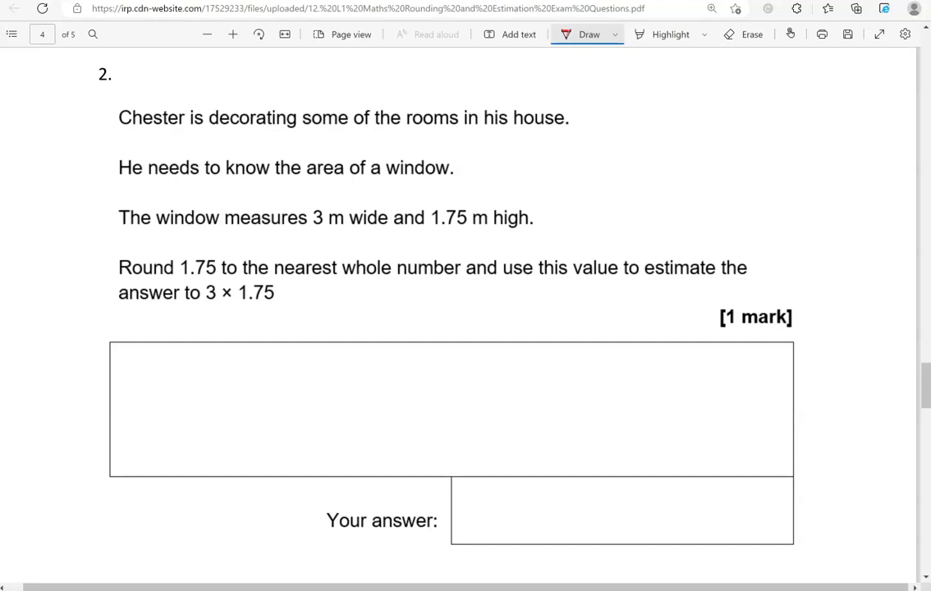
- Underline the 3 m and 1.75 m window measurements and write 1.75 rounding up to 2
{"action": "left_click_drag", "start_coordinate": [316, 235], "coordinate": [352, 233]}
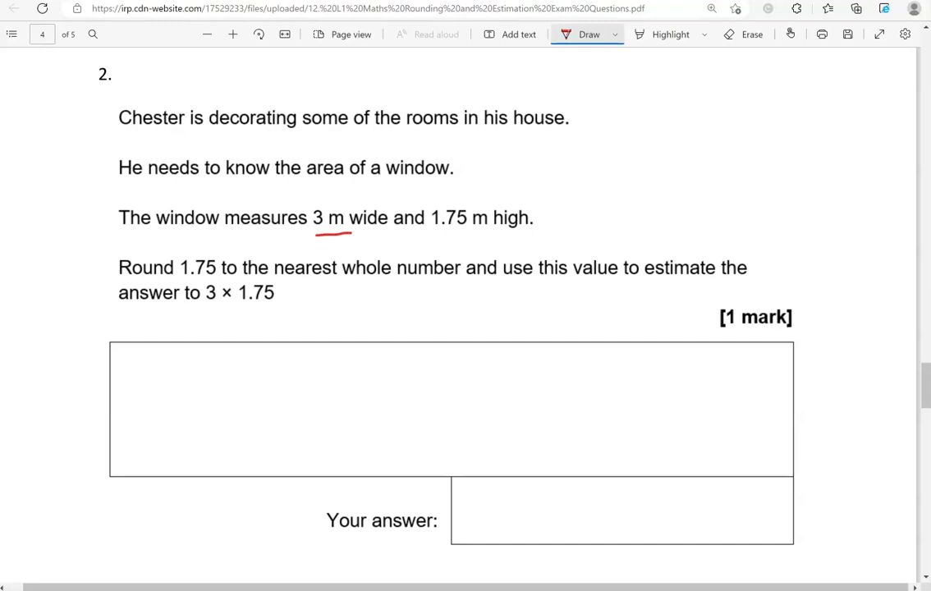
{"action": "left_click_drag", "start_coordinate": [430, 233], "coordinate": [469, 233]}
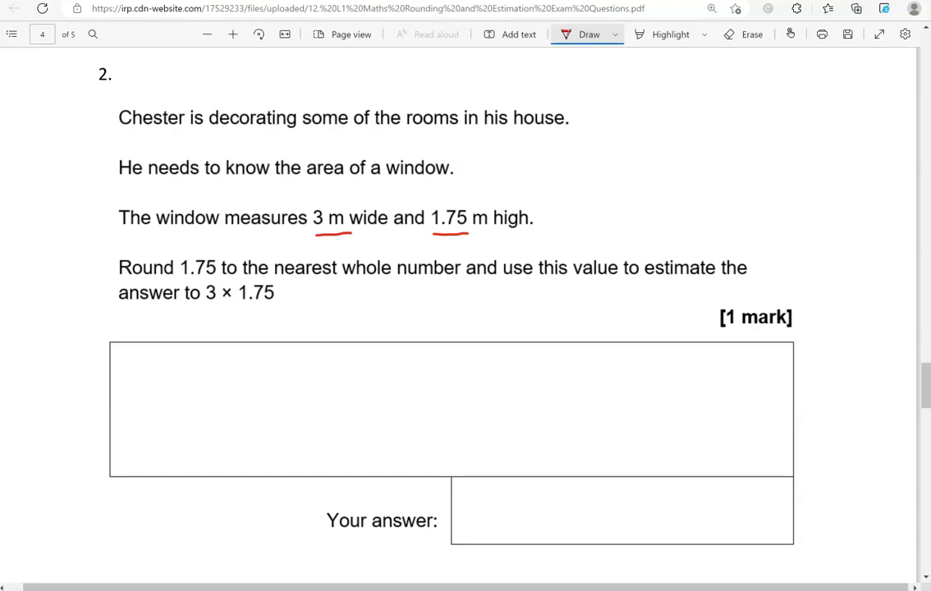
{"action": "left_click_drag", "start_coordinate": [304, 374], "coordinate": [370, 402]}
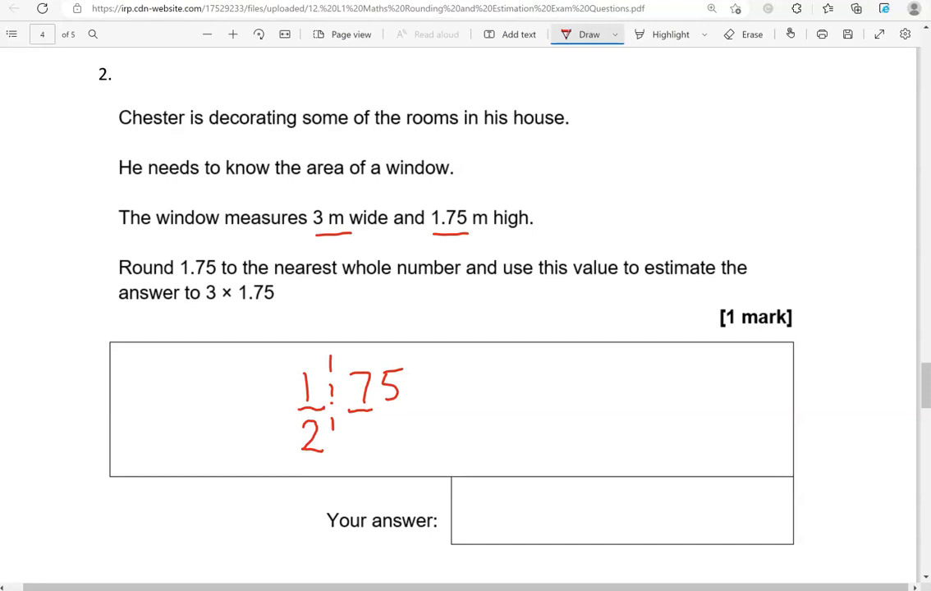
- Jot 1.45 ≈ 1 in the working box
{"action": "left_click_drag", "start_coordinate": [540, 368], "coordinate": [540, 392]}
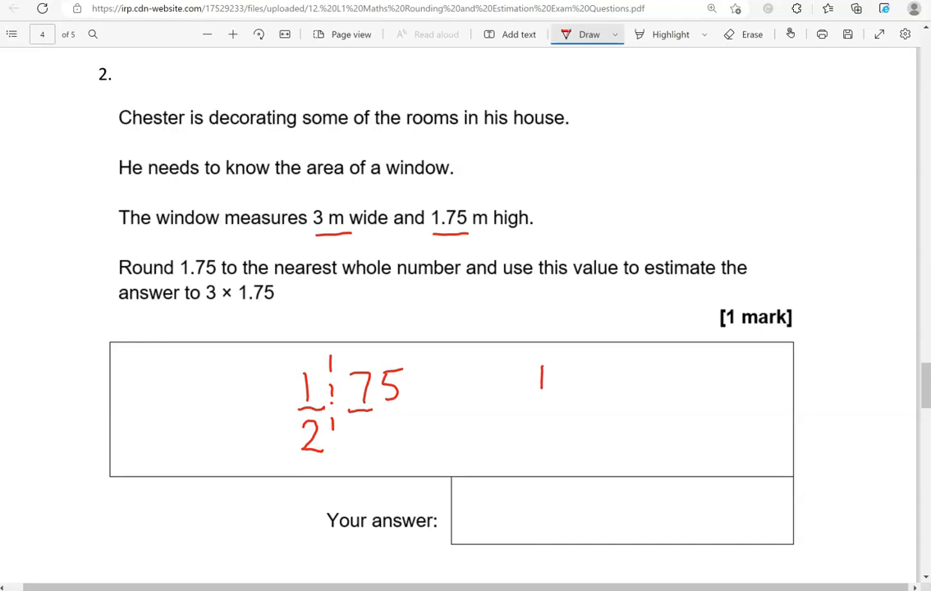
{"action": "left_click_drag", "start_coordinate": [540, 378], "coordinate": [608, 381]}
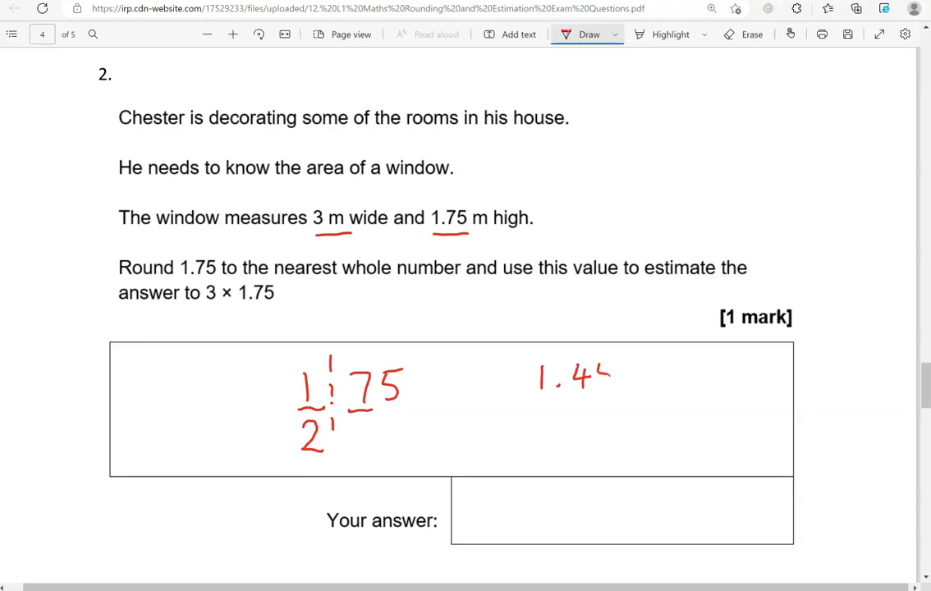
{"action": "left_click_drag", "start_coordinate": [591, 370], "coordinate": [600, 391]}
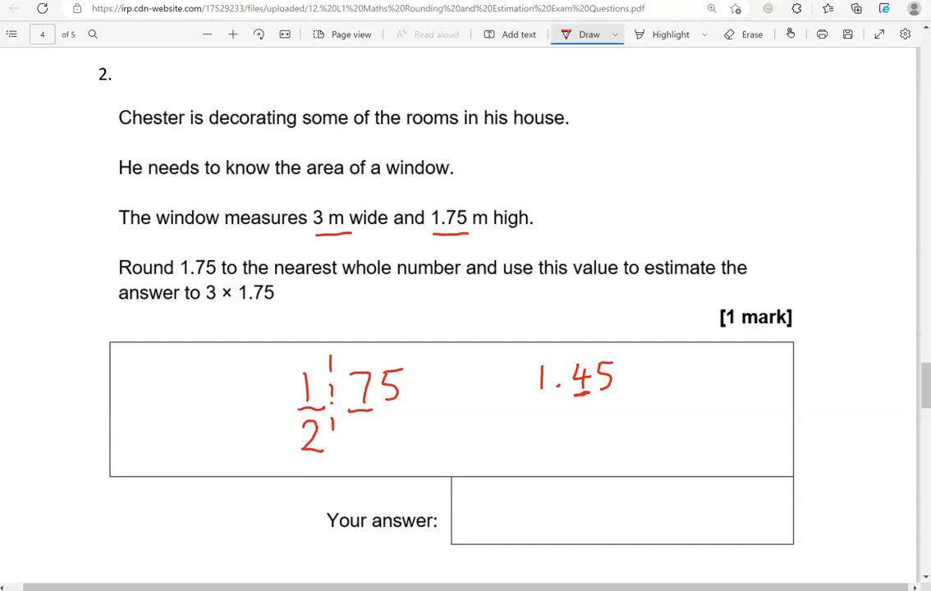
{"action": "left_click_drag", "start_coordinate": [632, 374], "coordinate": [681, 370]}
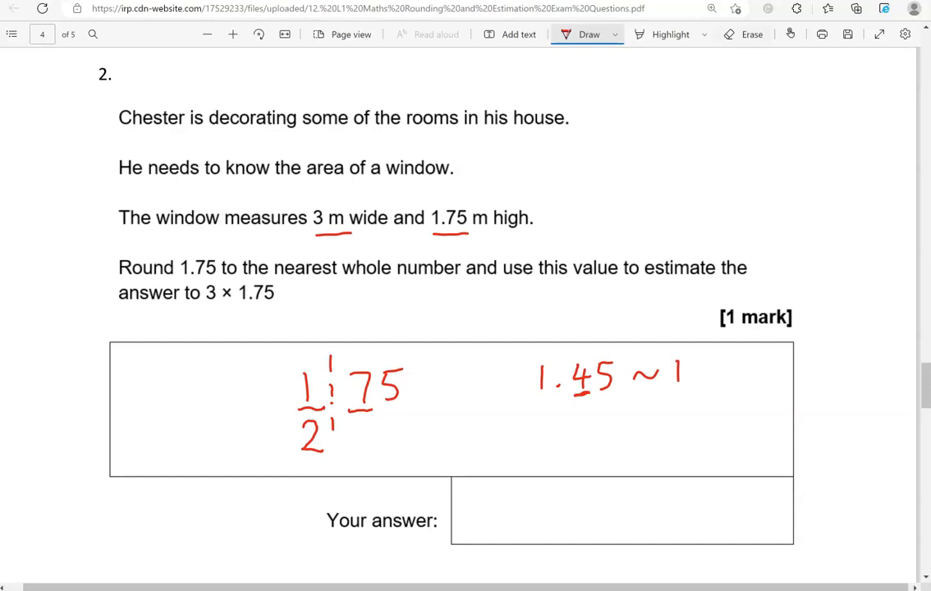
- Erase the mistaken 1.45 ≈ 1 working and return to red ink
{"action": "left_click", "coordinate": [742, 35]}
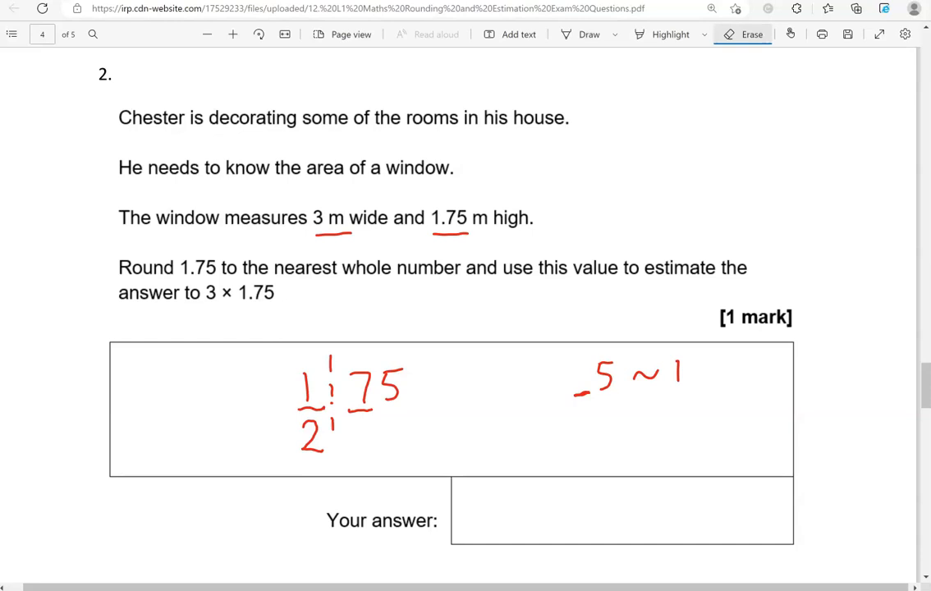
{"action": "left_click", "coordinate": [753, 35]}
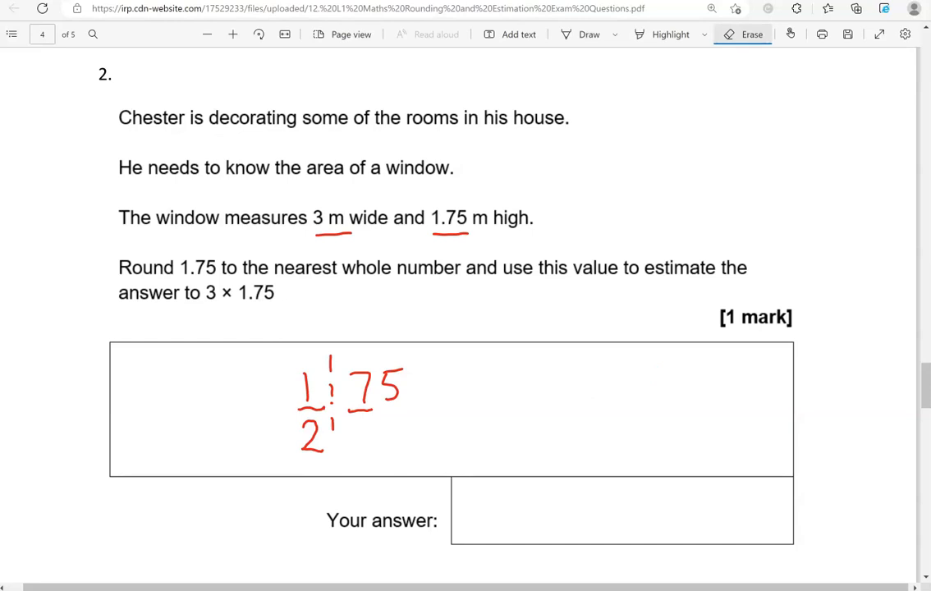
{"action": "left_click", "coordinate": [588, 34]}
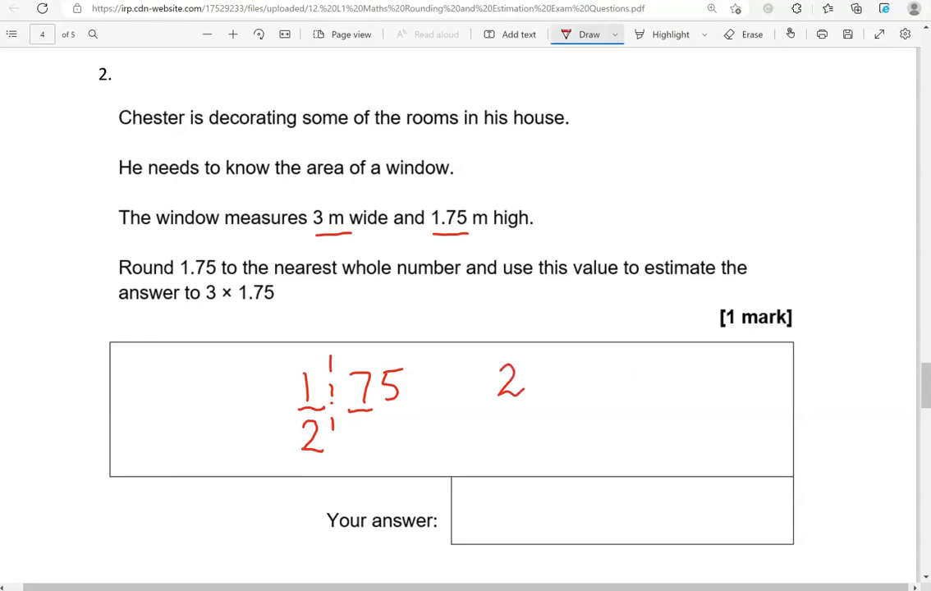
- Write the 2 × 3 = 6 estimate and underline 'estimate the answer to 3 × 1.75'
{"action": "left_click_drag", "start_coordinate": [240, 307], "coordinate": [282, 307]}
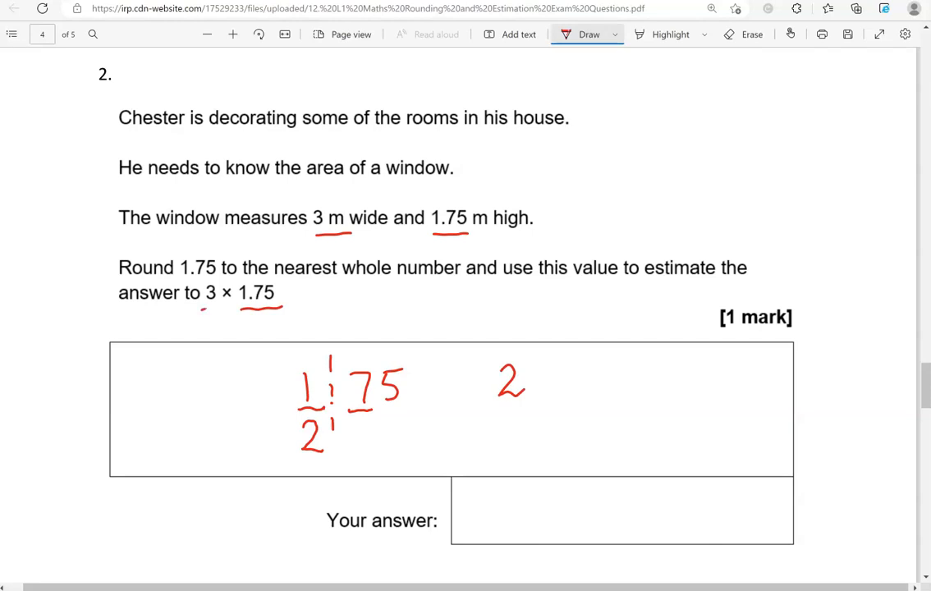
{"action": "left_click_drag", "start_coordinate": [549, 371], "coordinate": [565, 388]}
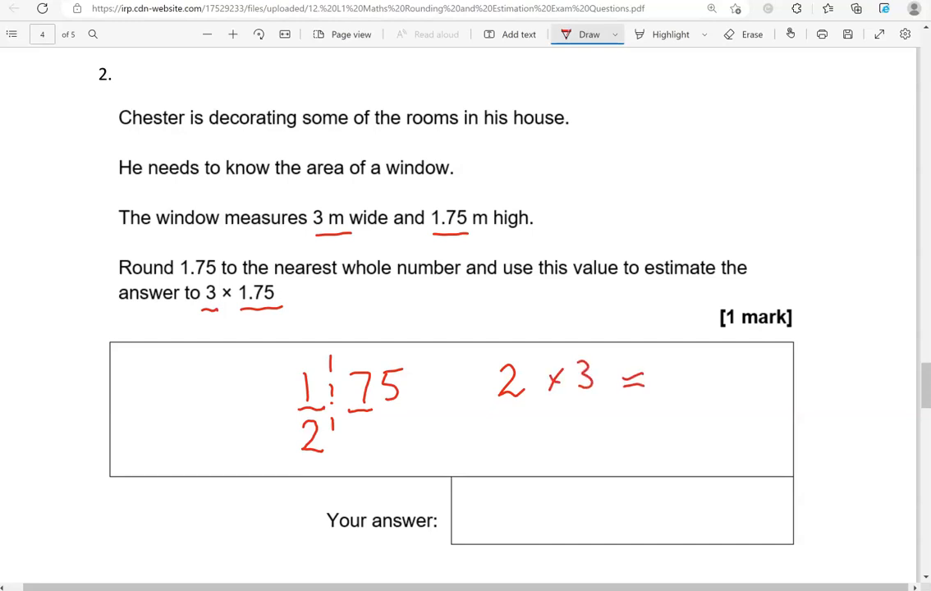
{"action": "left_click_drag", "start_coordinate": [671, 365], "coordinate": [686, 399]}
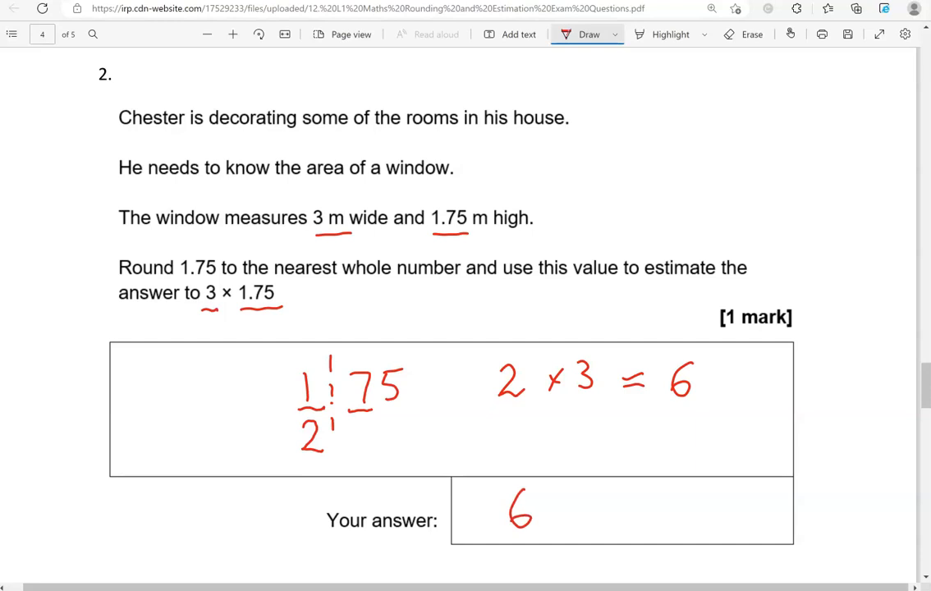
{"action": "left_click_drag", "start_coordinate": [649, 283], "coordinate": [769, 282]}
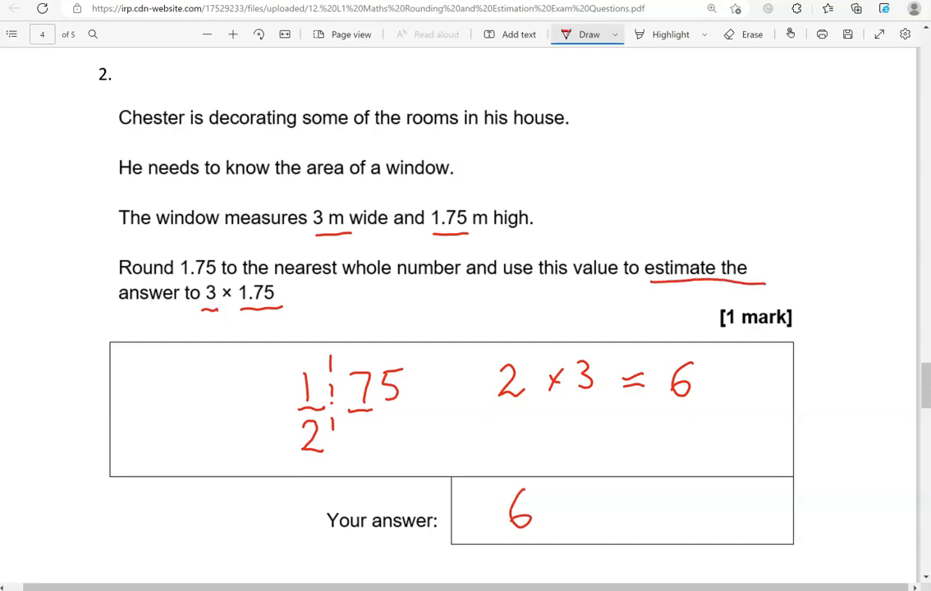
{"action": "left_click_drag", "start_coordinate": [118, 311], "coordinate": [279, 309]}
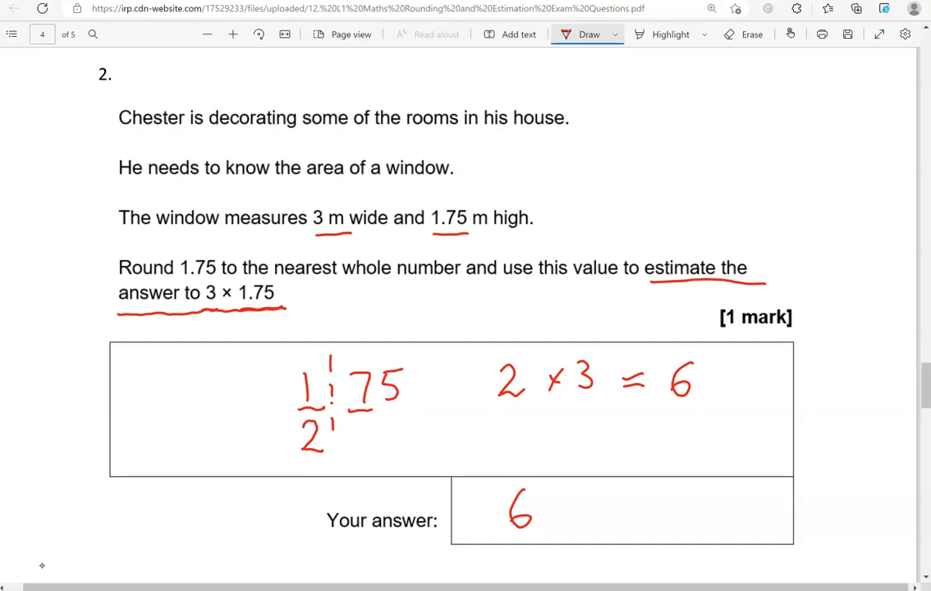
- Bring the taxi question into view and underline the €21 cost
{"action": "scroll", "scroll_direction": "down", "scroll_amount": 3}
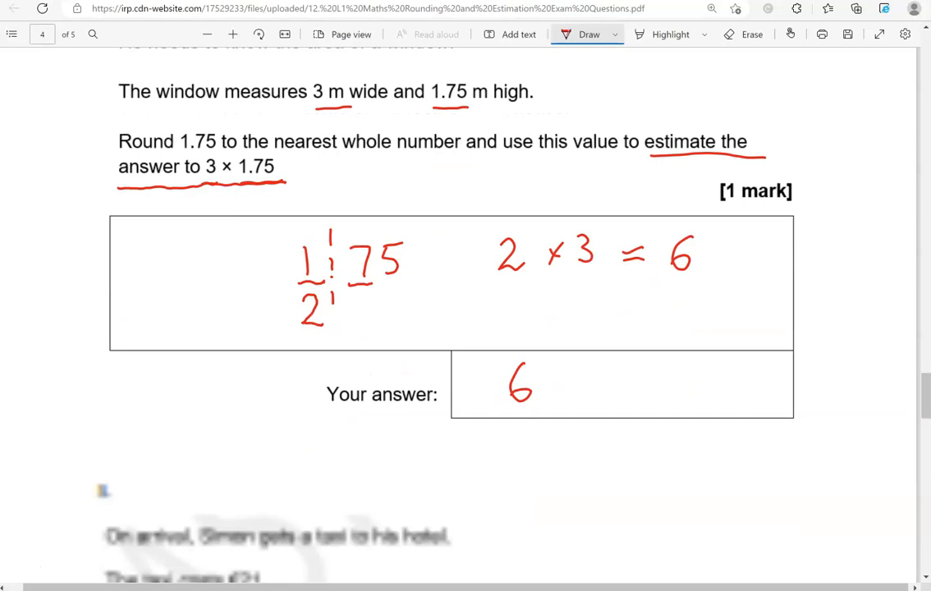
{"action": "scroll", "scroll_direction": "down", "scroll_amount": 3}
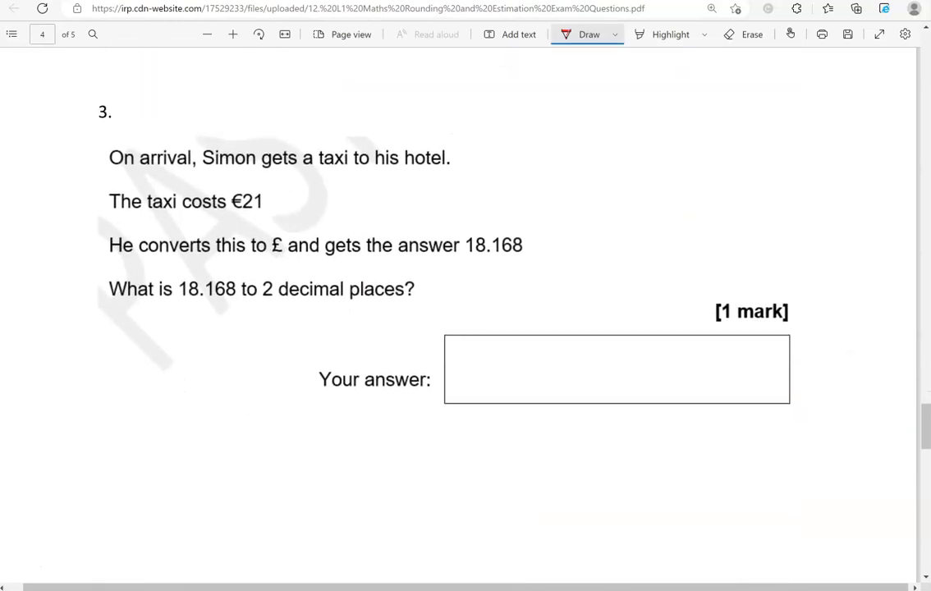
{"action": "scroll", "scroll_direction": "down", "scroll_amount": 3}
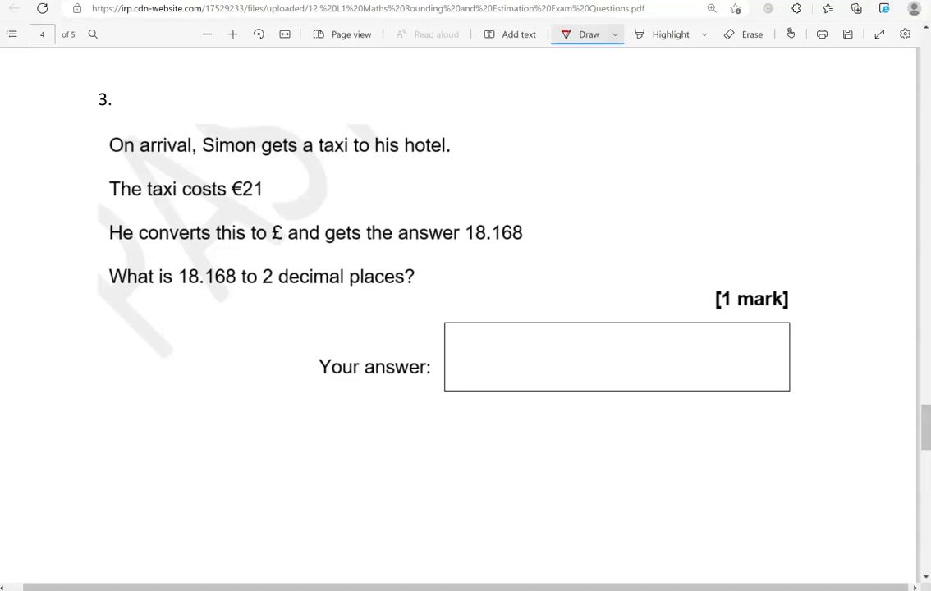
{"action": "left_click_drag", "start_coordinate": [229, 207], "coordinate": [270, 203]}
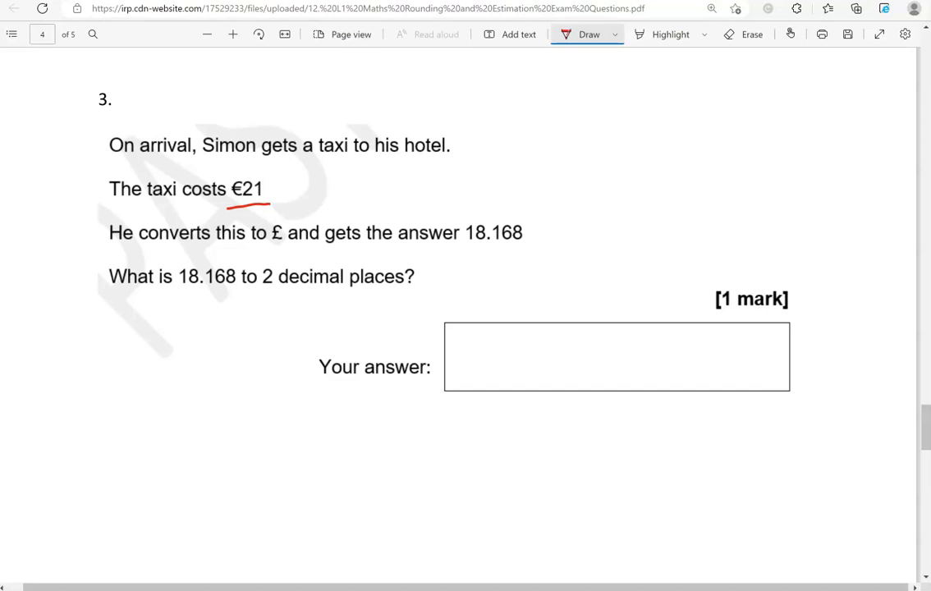
- Mark the cut-off in 18.168, note the 8 rounds up, and write 18.17 as working and answer
{"action": "left_click_drag", "start_coordinate": [493, 246], "coordinate": [506, 246]}
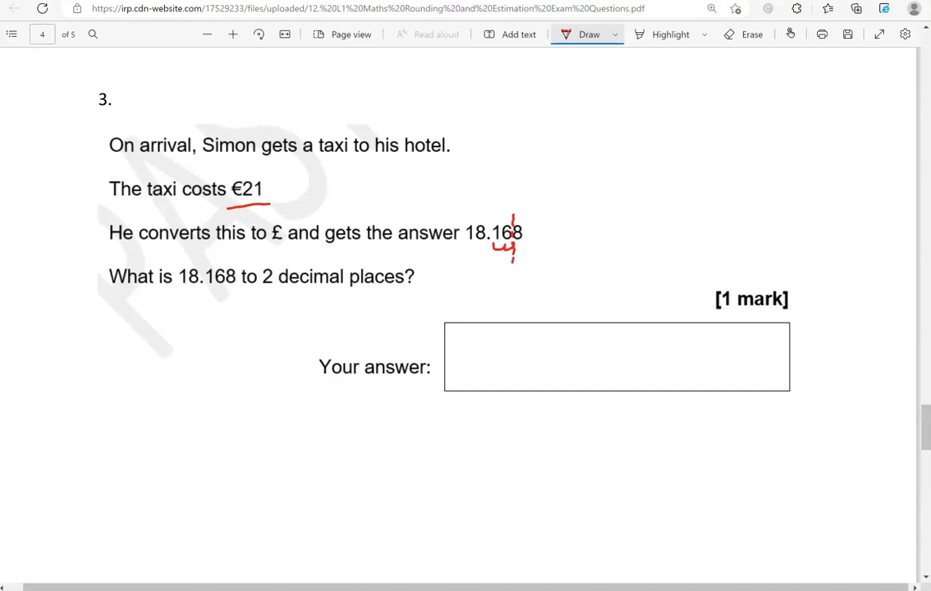
{"action": "left_click_drag", "start_coordinate": [493, 247], "coordinate": [526, 246]}
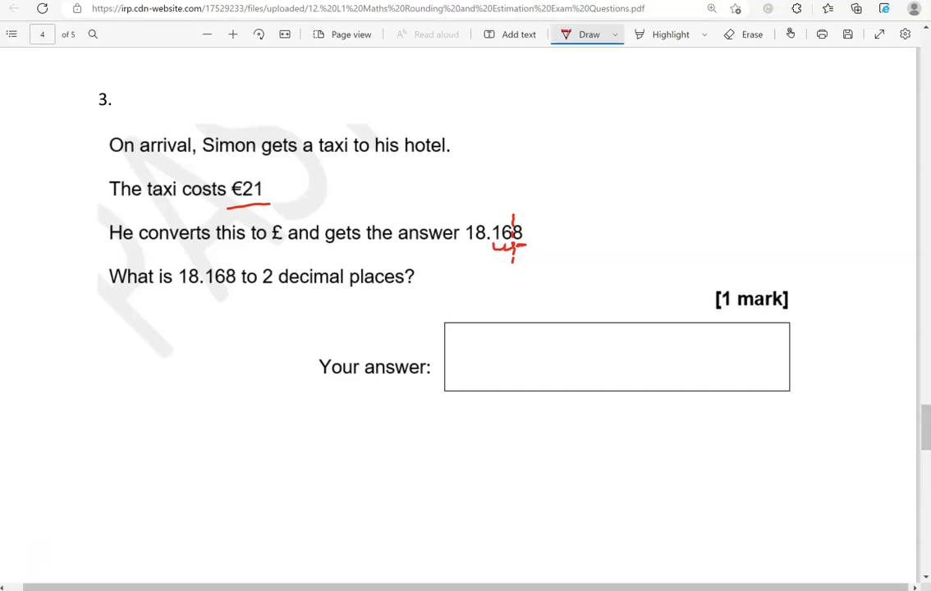
{"action": "left_click_drag", "start_coordinate": [509, 263], "coordinate": [509, 282]}
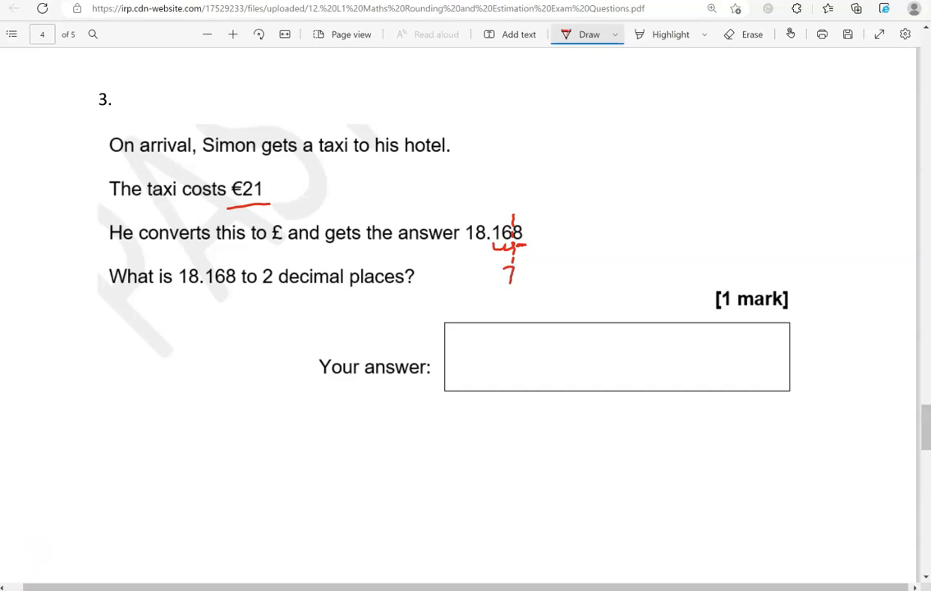
{"action": "left_click_drag", "start_coordinate": [485, 282], "coordinate": [506, 266]}
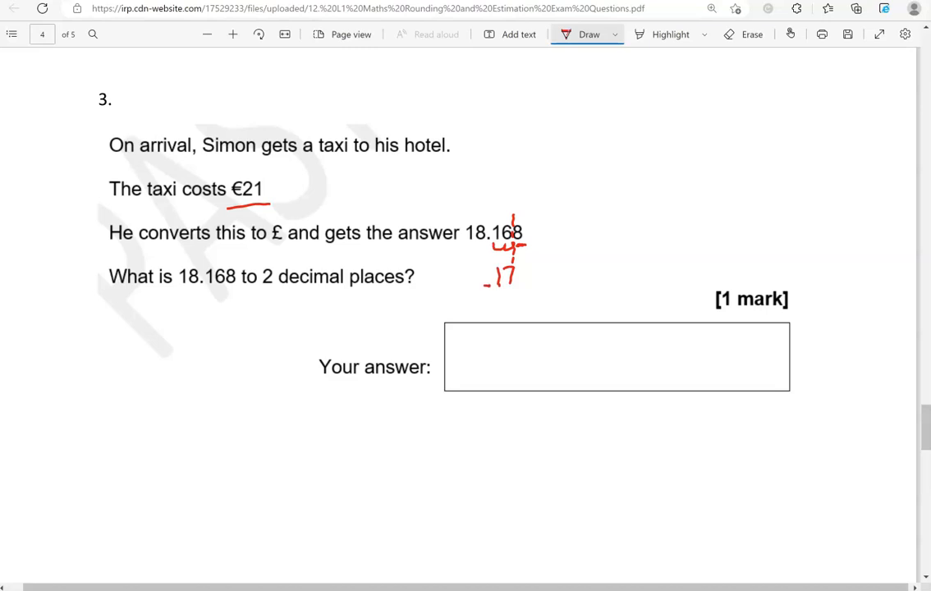
{"action": "left_click_drag", "start_coordinate": [463, 271], "coordinate": [477, 287]}
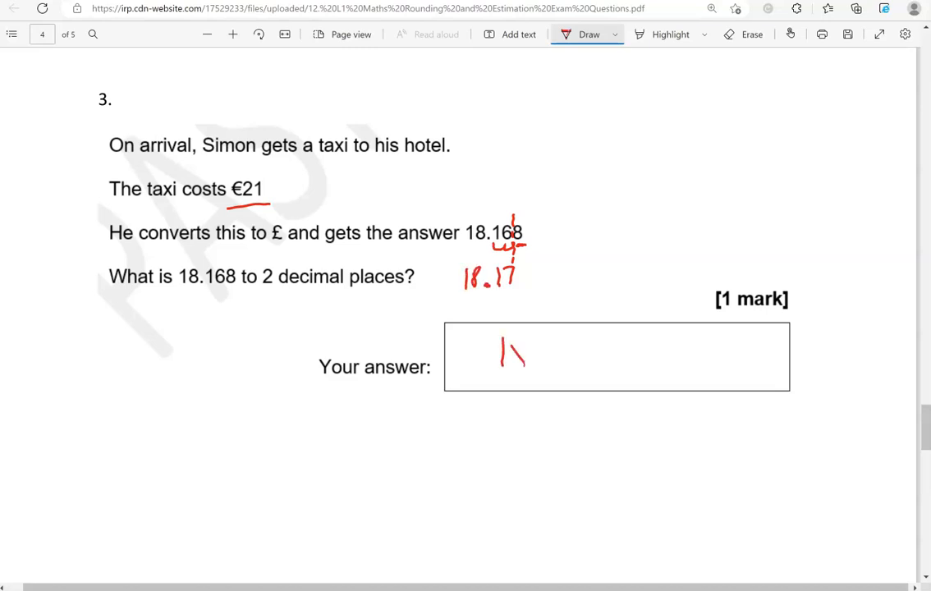
{"action": "left_click_drag", "start_coordinate": [499, 353], "coordinate": [583, 353]}
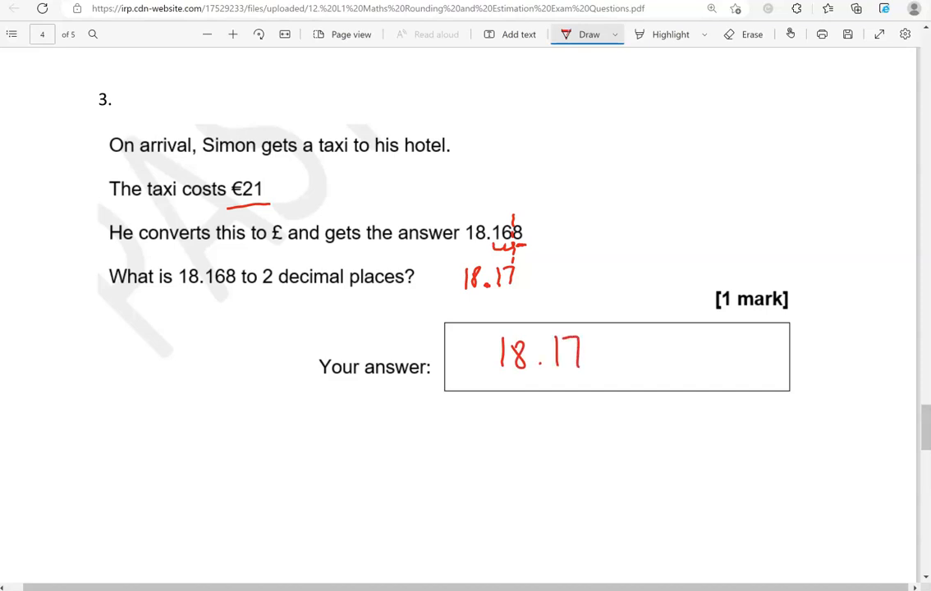
{"action": "scroll", "scroll_direction": "down", "scroll_amount": 3}
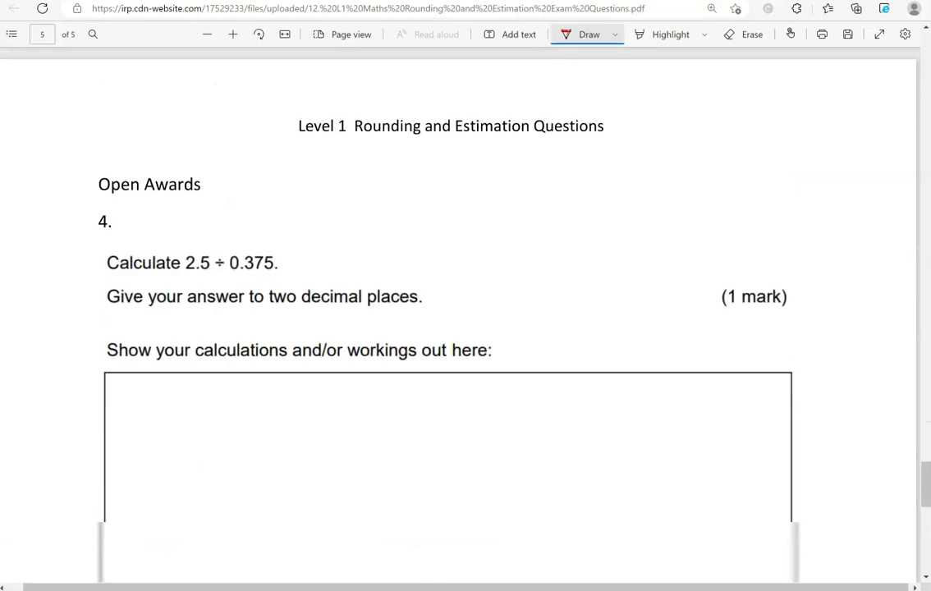
- Clear Windows Calculator, work out 2.5 ÷ 0.375 for question 4, then close it
{"action": "scroll", "scroll_direction": "down", "scroll_amount": 3}
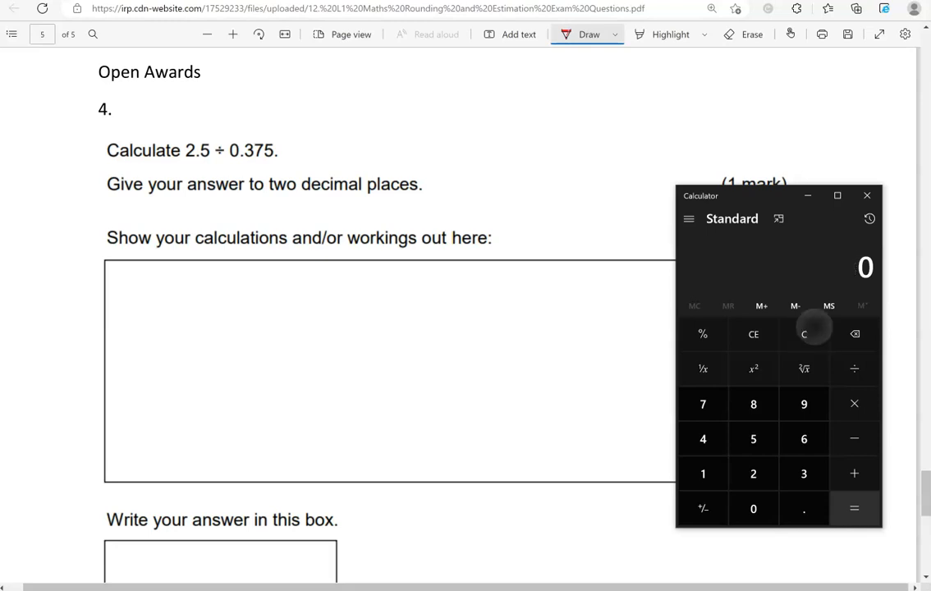
{"action": "left_click", "coordinate": [805, 509]}
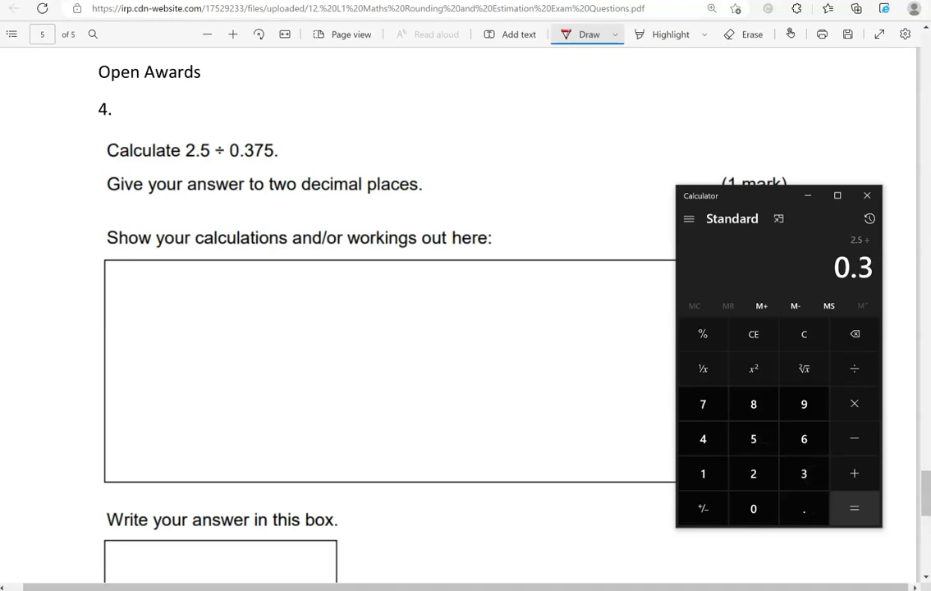
{"action": "left_click", "coordinate": [854, 509]}
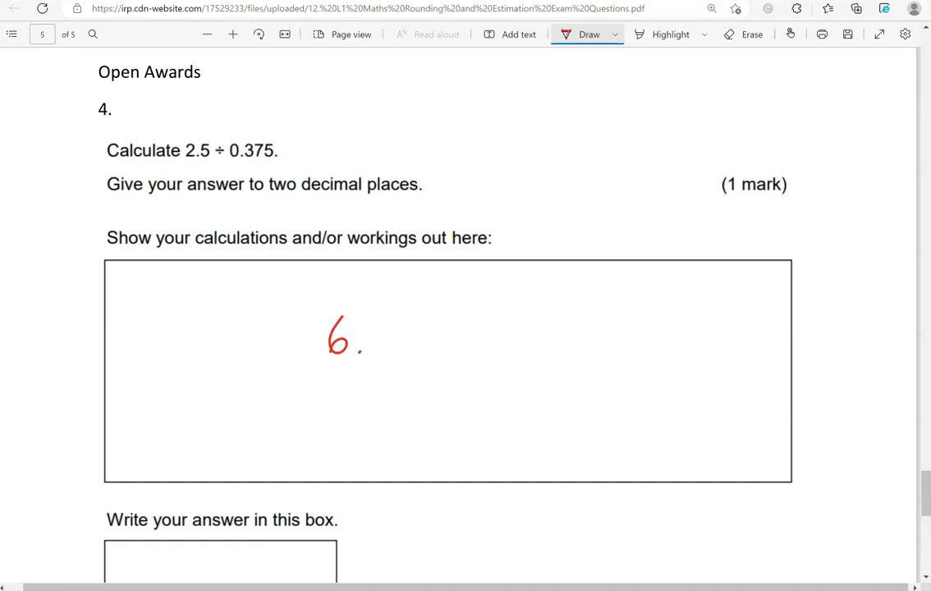
- Write 6.666… in question 4's working box and mark its rounding to 6.67
{"action": "left_click_drag", "start_coordinate": [365, 337], "coordinate": [515, 345]}
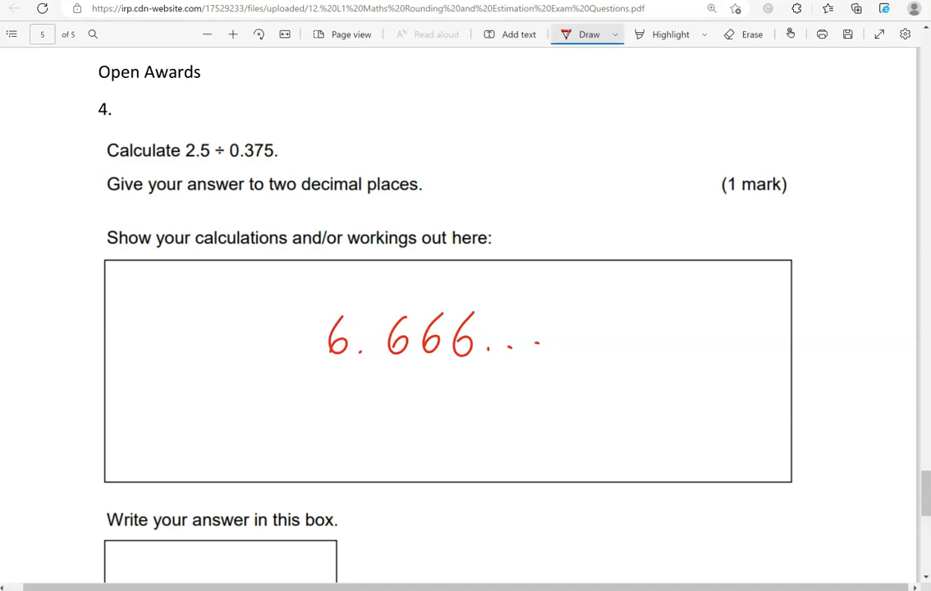
{"action": "left_click_drag", "start_coordinate": [377, 365], "coordinate": [435, 365]}
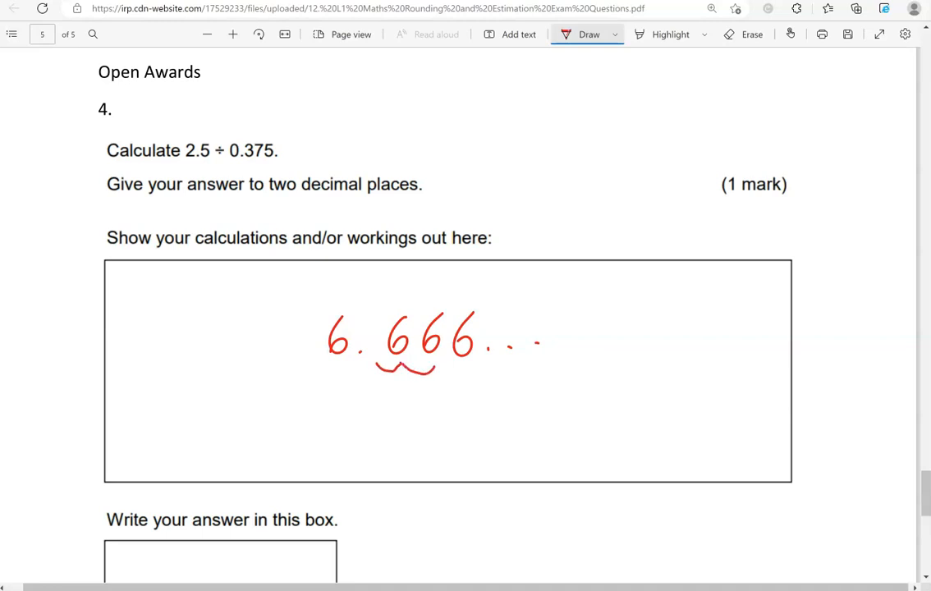
{"action": "left_click_drag", "start_coordinate": [450, 282], "coordinate": [447, 403]}
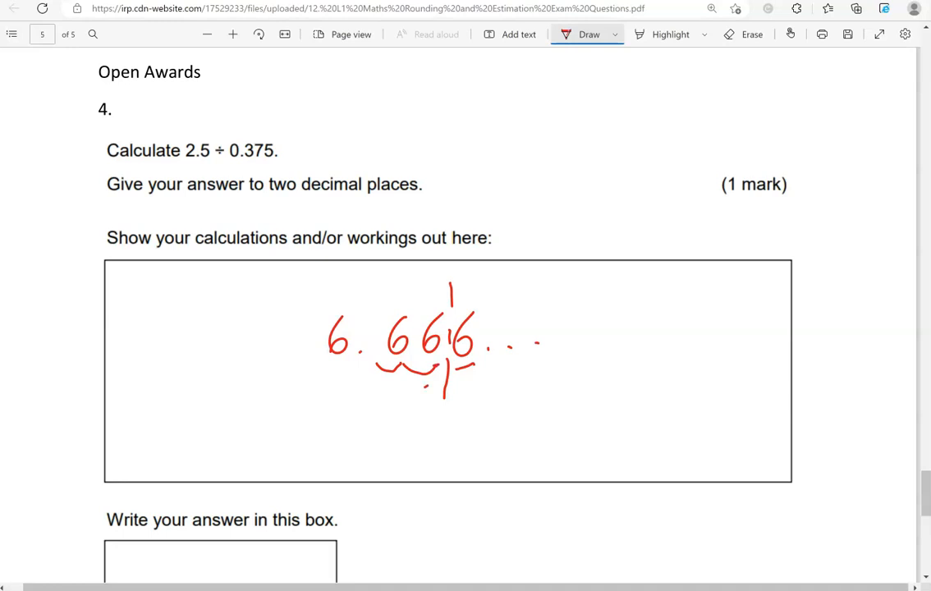
{"action": "left_click_drag", "start_coordinate": [443, 381], "coordinate": [430, 414]}
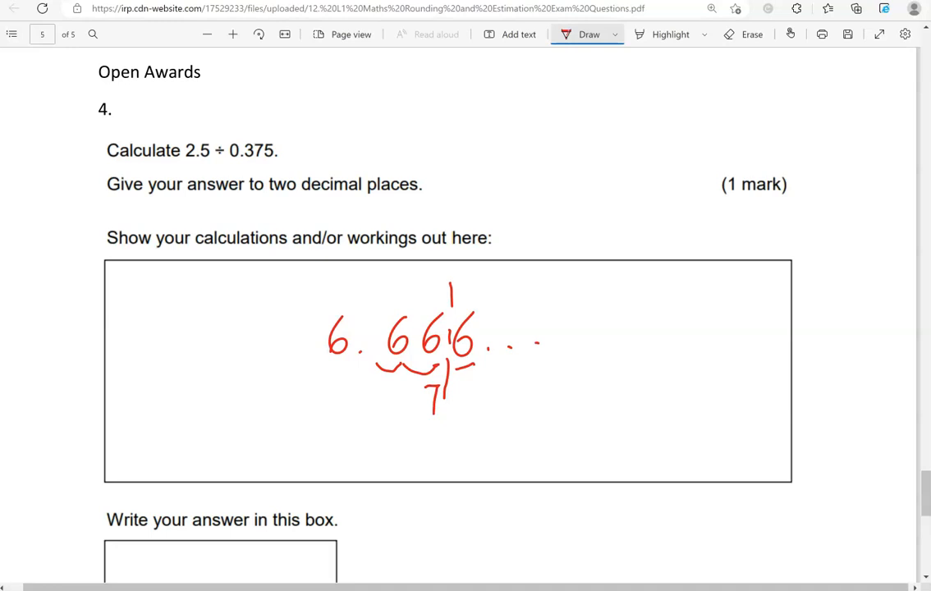
{"action": "left_click_drag", "start_coordinate": [402, 386], "coordinate": [397, 414]}
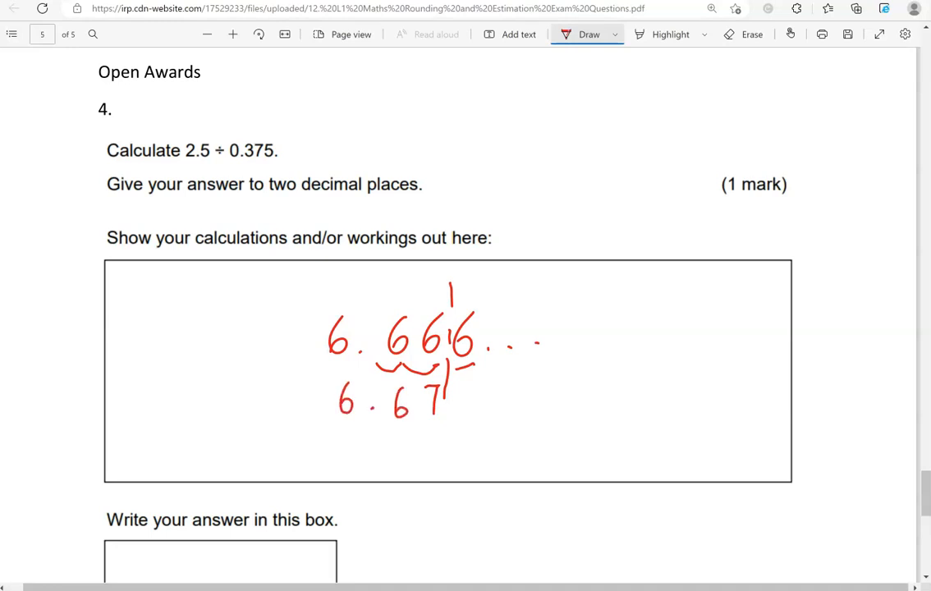
- Write 6.67 in question 4's answer box and bring question 5 into view
{"action": "scroll", "scroll_direction": "down", "scroll_amount": 3}
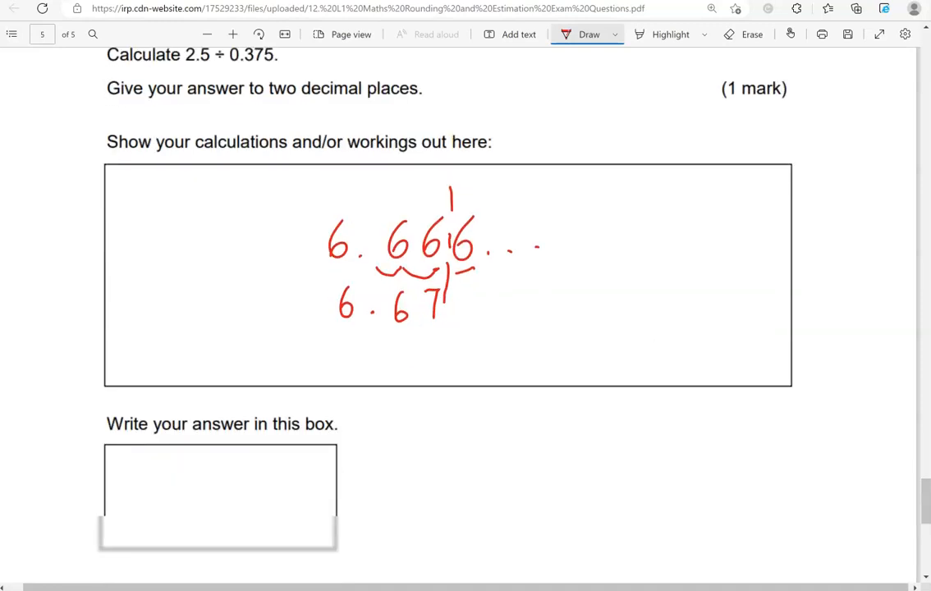
{"action": "left_click_drag", "start_coordinate": [177, 468], "coordinate": [214, 492]}
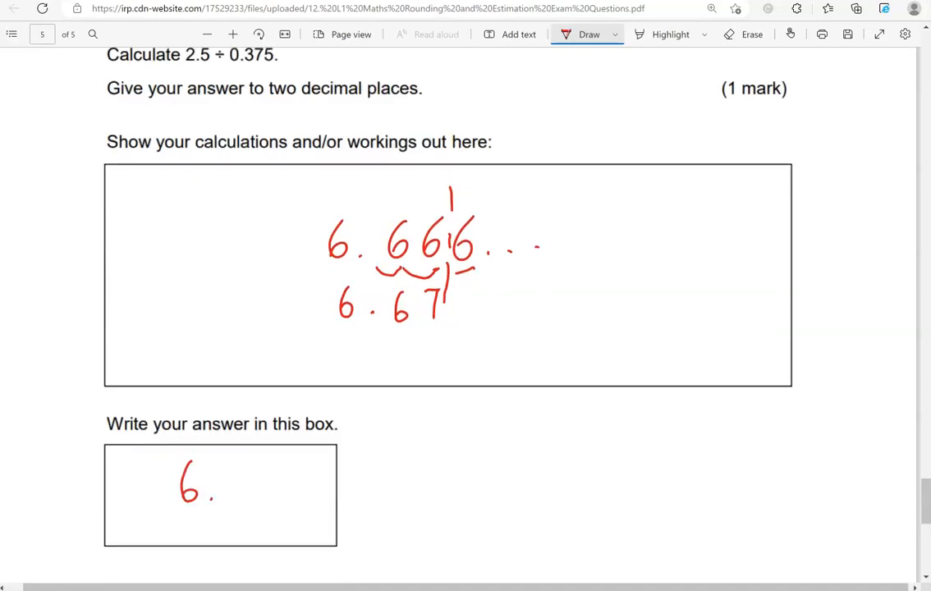
{"action": "left_click_drag", "start_coordinate": [222, 485], "coordinate": [276, 490]}
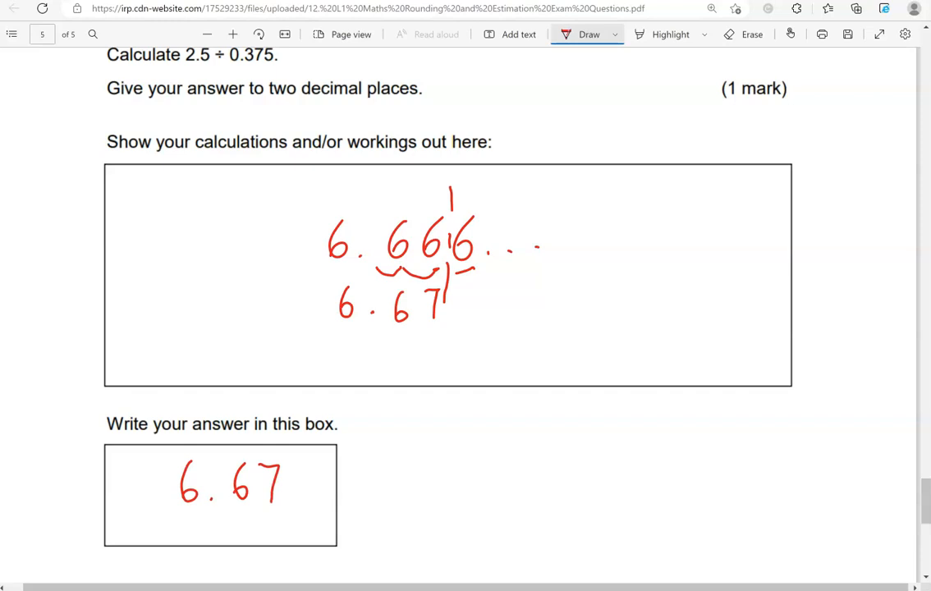
{"action": "scroll", "scroll_direction": "down", "scroll_amount": 3}
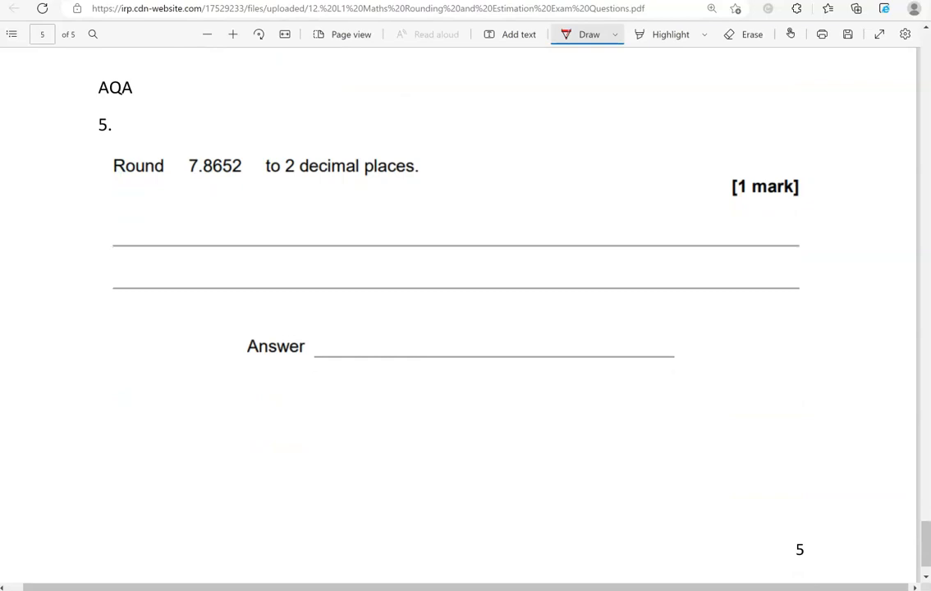
- Underline and cut 7.8652 after two decimals, writing 7.87 as question 5's working
{"action": "left_click_drag", "start_coordinate": [201, 179], "coordinate": [220, 179]}
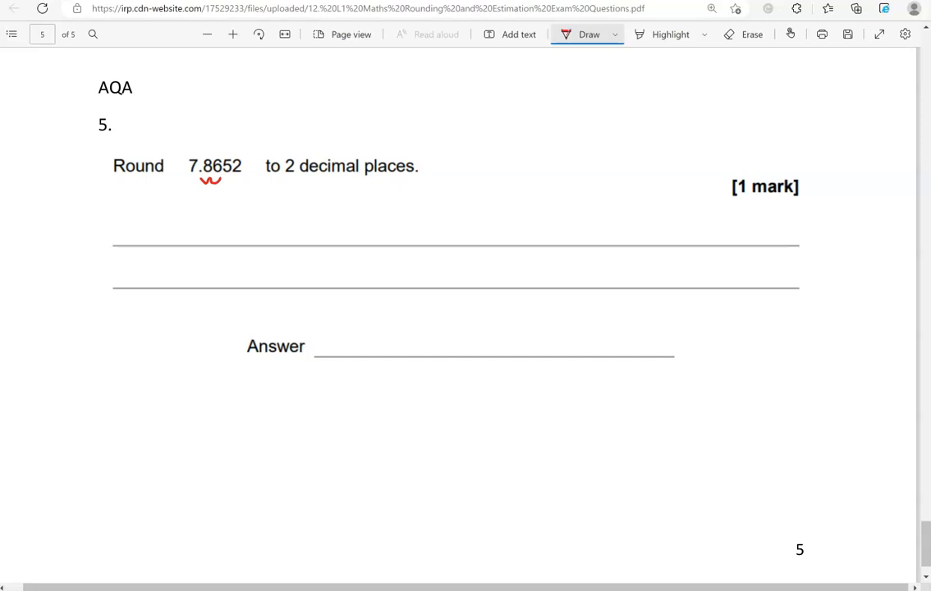
{"action": "left_click_drag", "start_coordinate": [220, 151], "coordinate": [220, 204]}
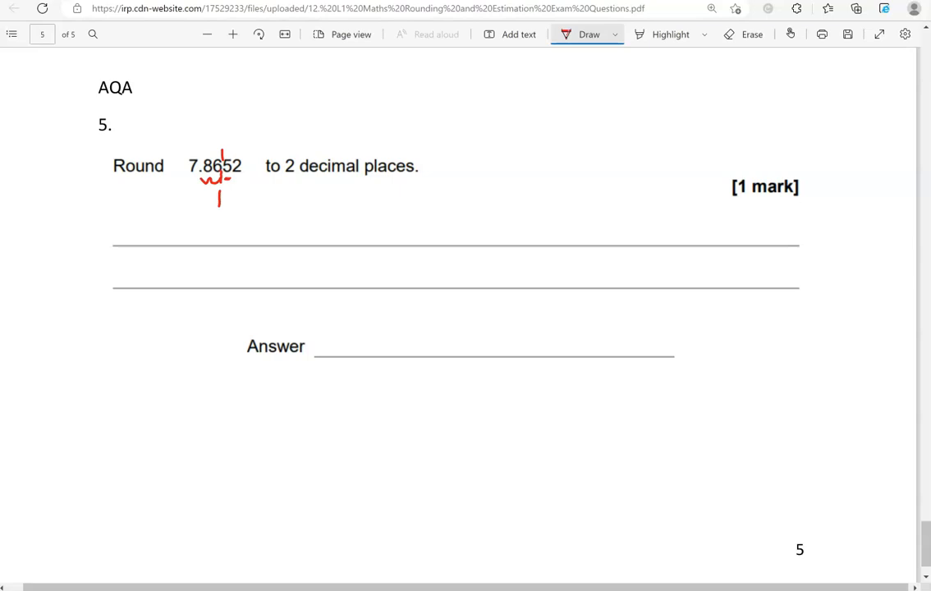
{"action": "left_click_drag", "start_coordinate": [215, 200], "coordinate": [216, 222]}
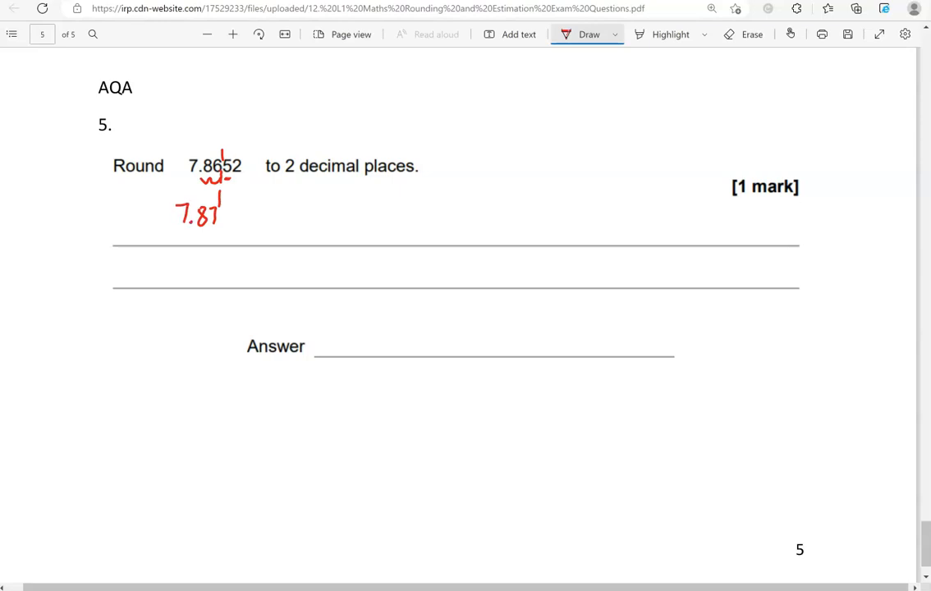
- Write 7.87 on question 5's answer line
{"action": "left_click_drag", "start_coordinate": [408, 328], "coordinate": [431, 348]}
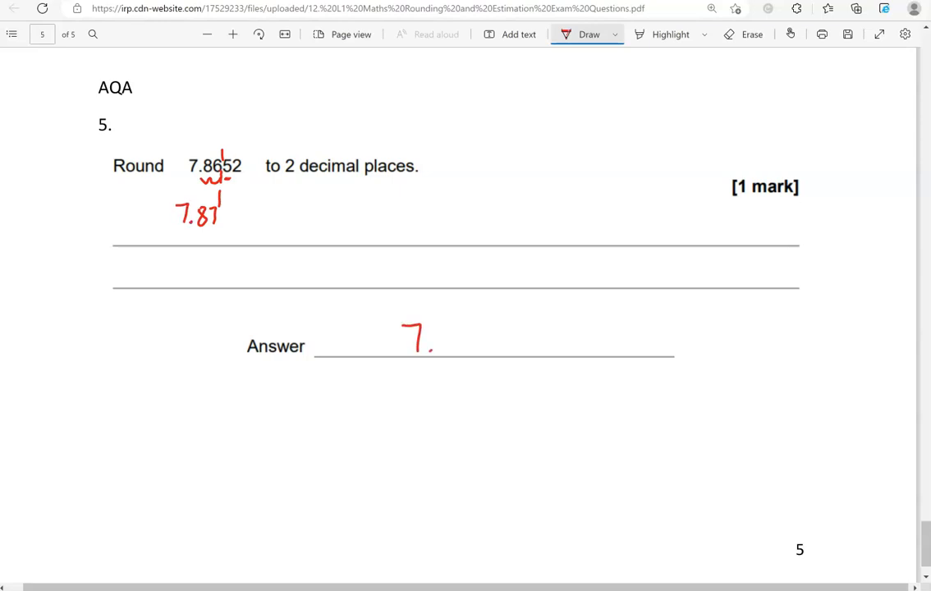
{"action": "left_click_drag", "start_coordinate": [440, 337], "coordinate": [476, 337]}
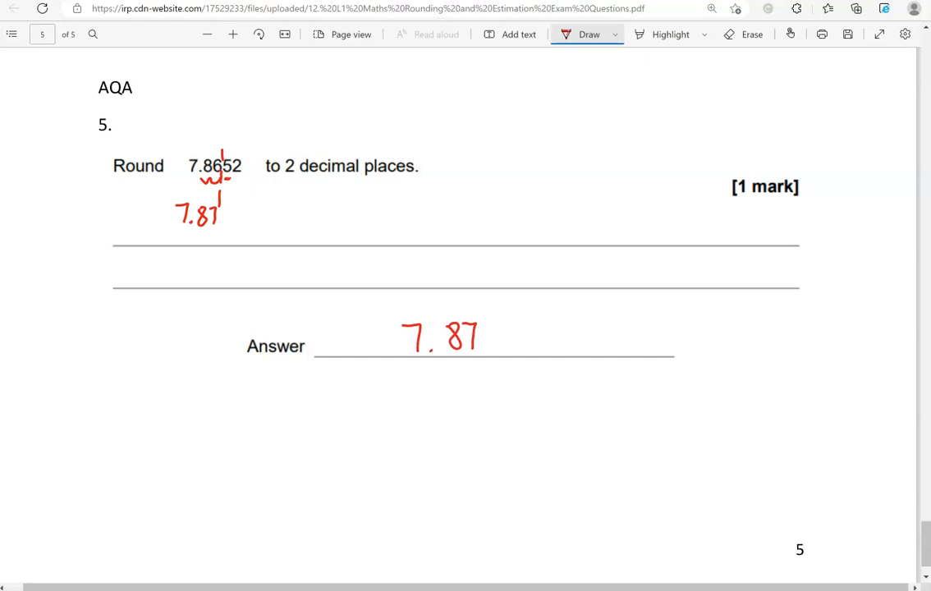
{"action": "scroll", "scroll_direction": "down", "scroll_amount": 3}
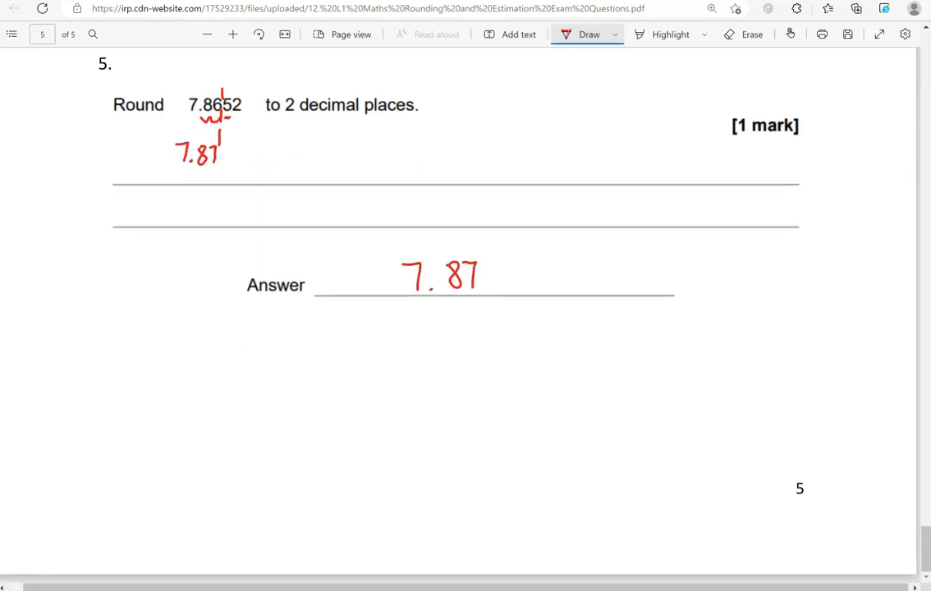